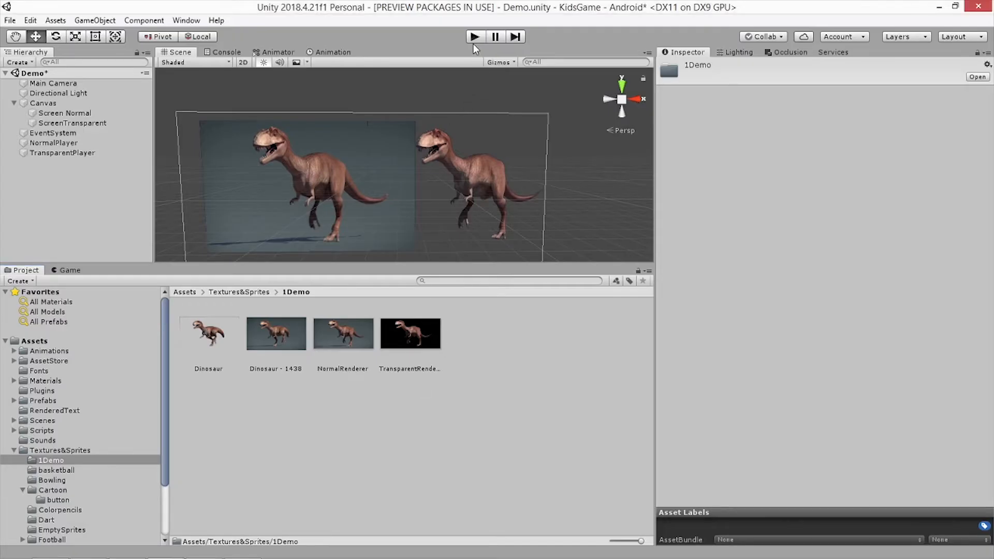
# - Preview the running Demo scene in a maximized Game view, stop it, then add a Video Player
pyautogui.click(474, 36)
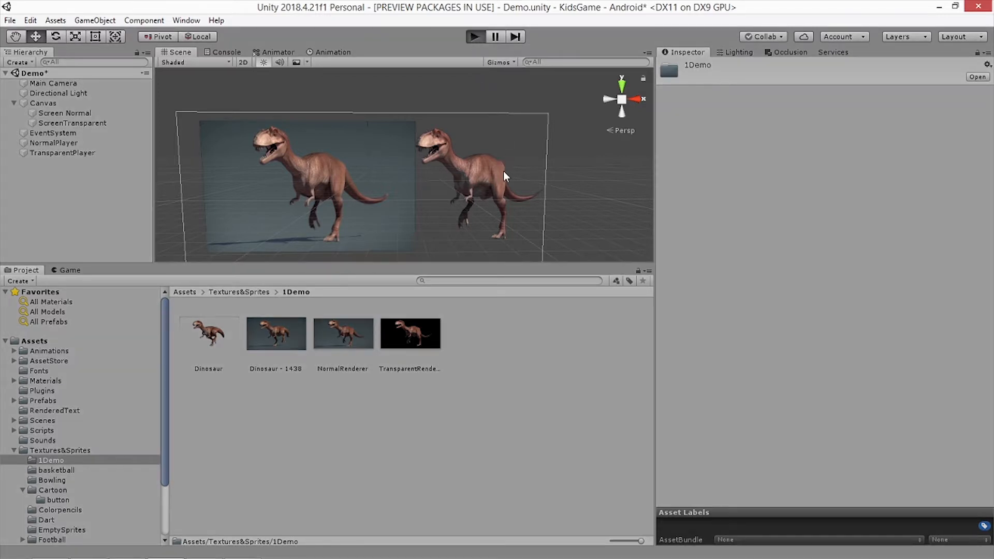
pyautogui.moveTo(509, 278)
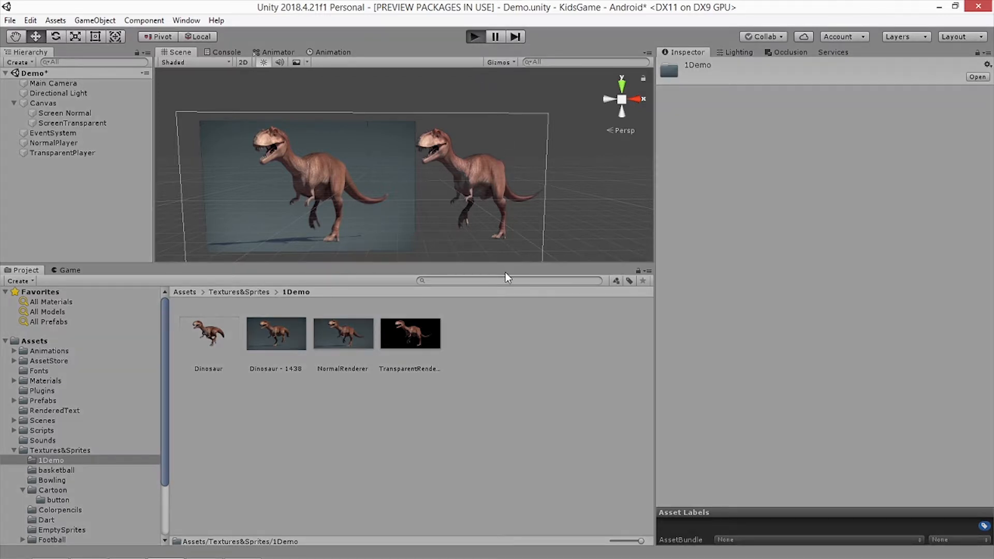
pyautogui.click(474, 36)
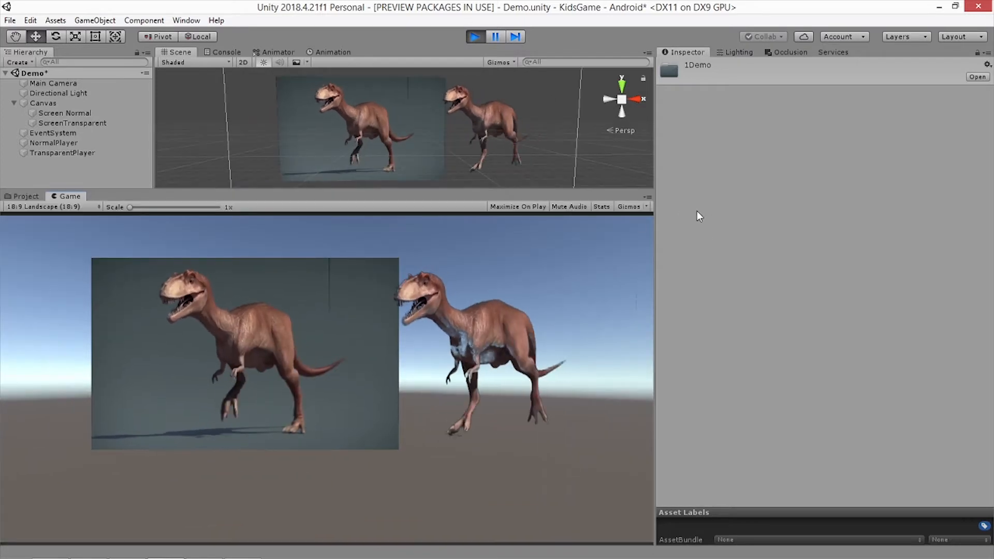
pyautogui.click(518, 206)
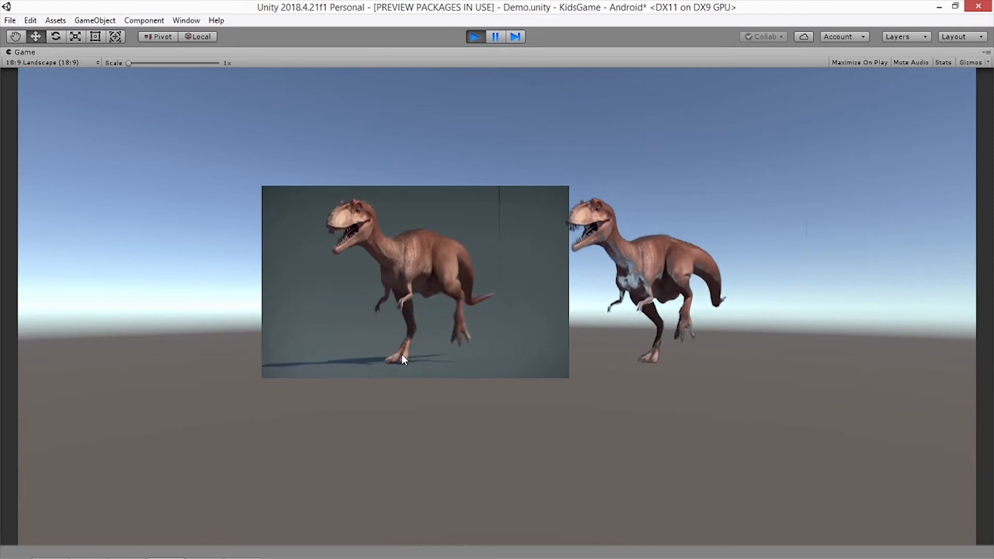
pyautogui.moveTo(436, 74)
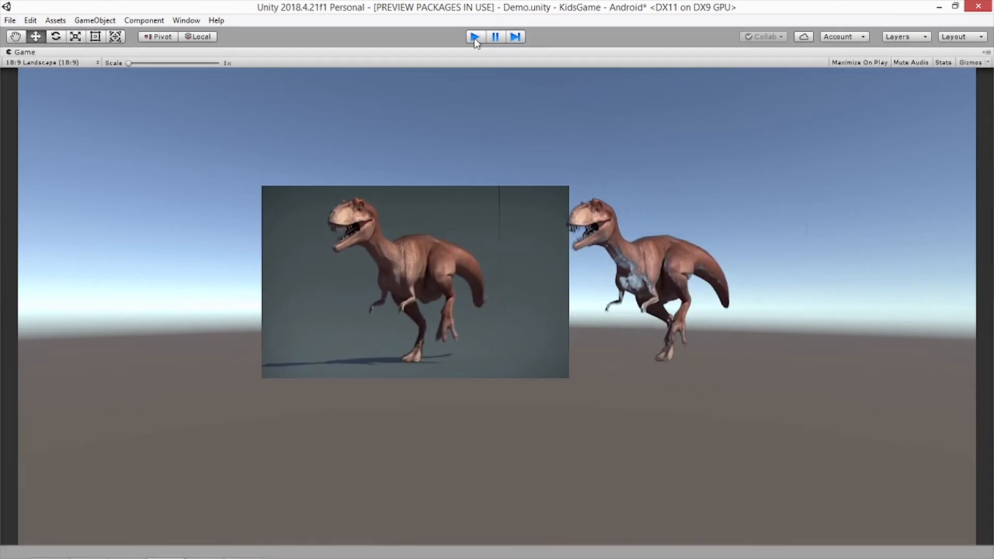
pyautogui.click(475, 36)
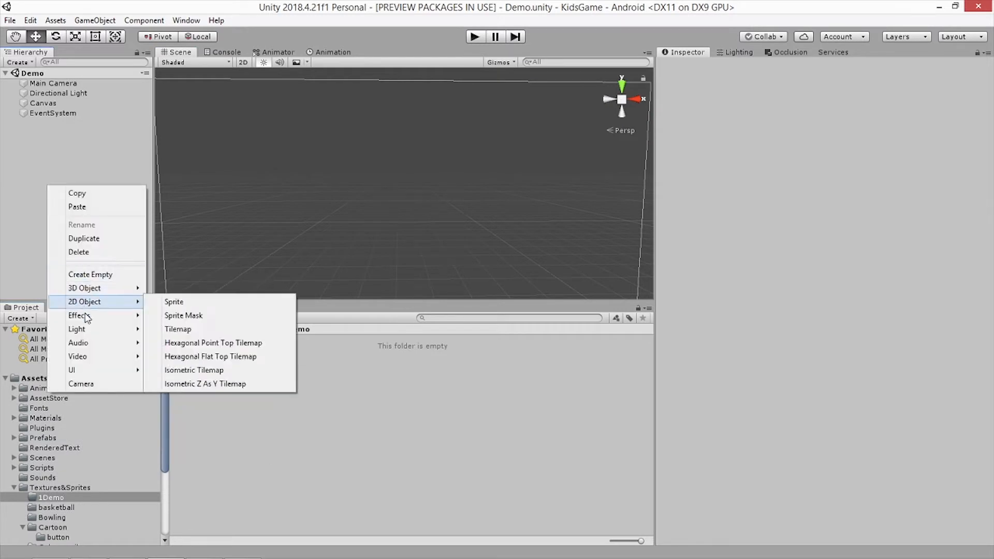
pyautogui.click(76, 356)
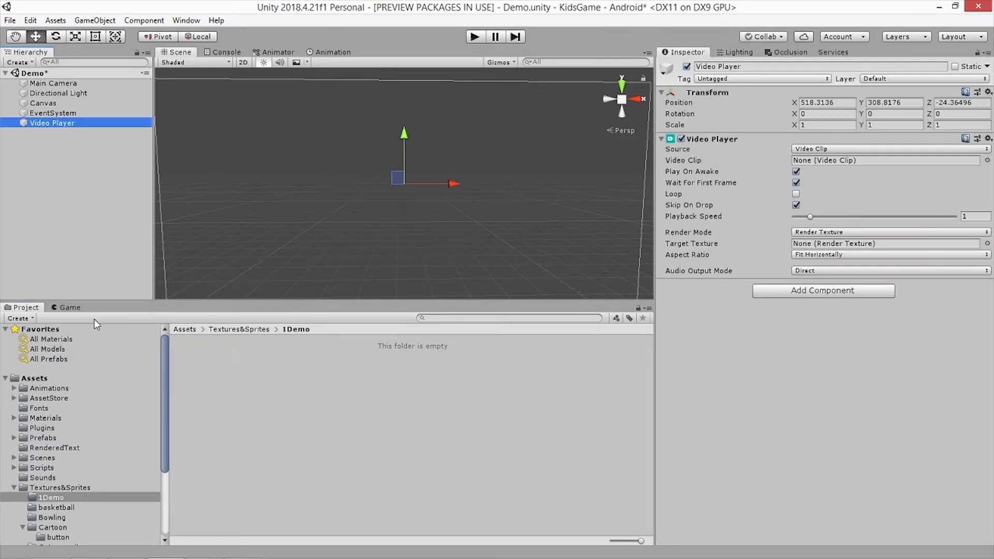
pyautogui.moveTo(824, 170)
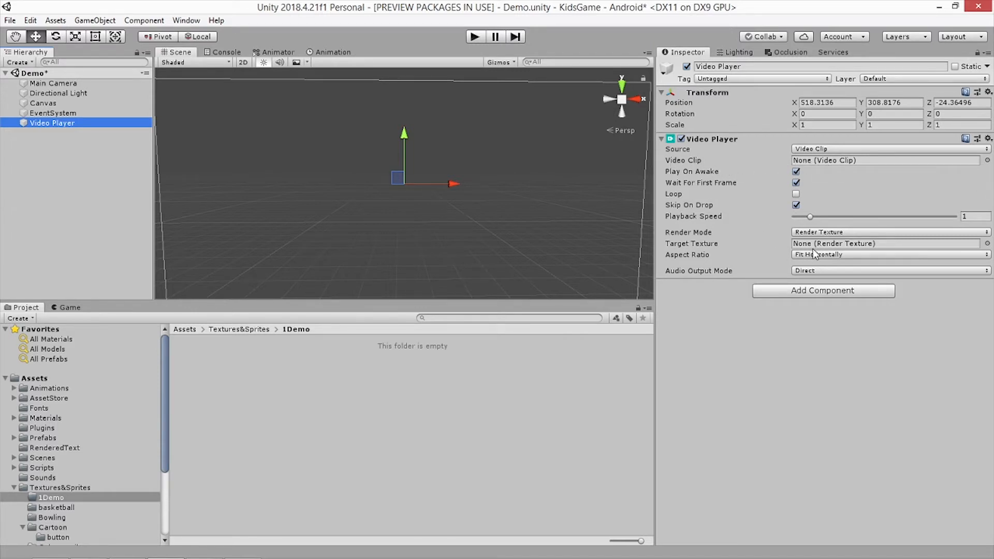
pyautogui.moveTo(854, 249)
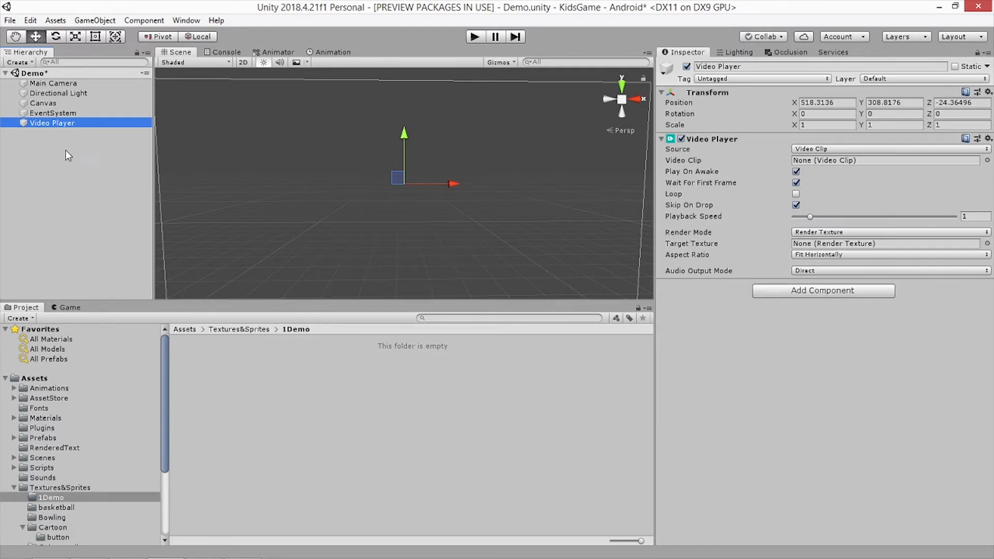
pyautogui.moveTo(826, 251)
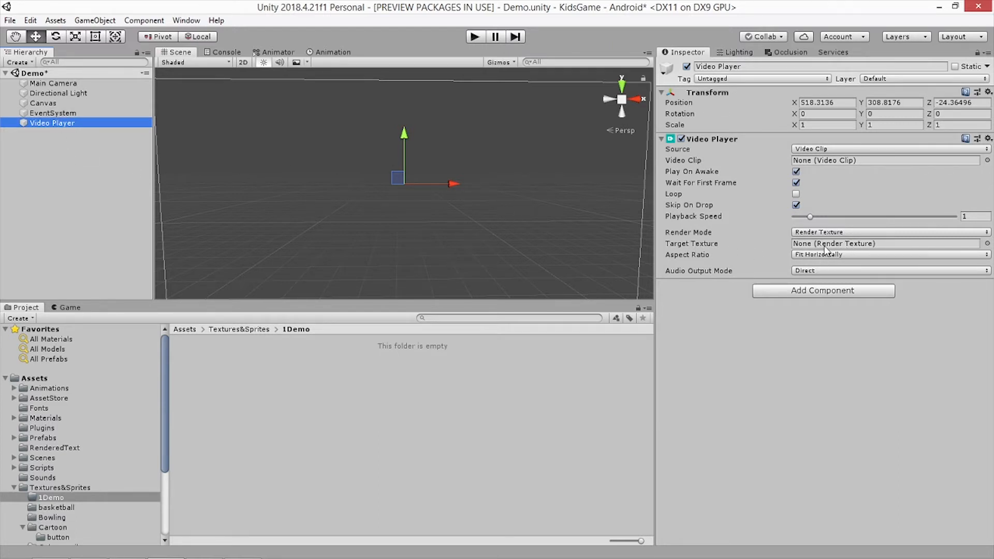
# - Create a Render Texture named DemoRendere in the 1Demo folder and inspect the Video Player
pyautogui.rightClick(43, 103)
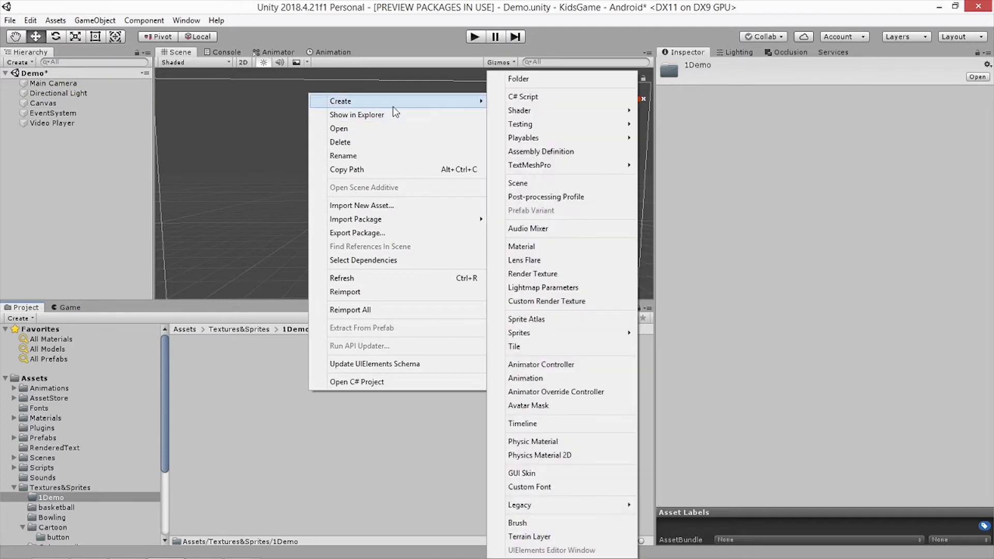
pyautogui.moveTo(539, 260)
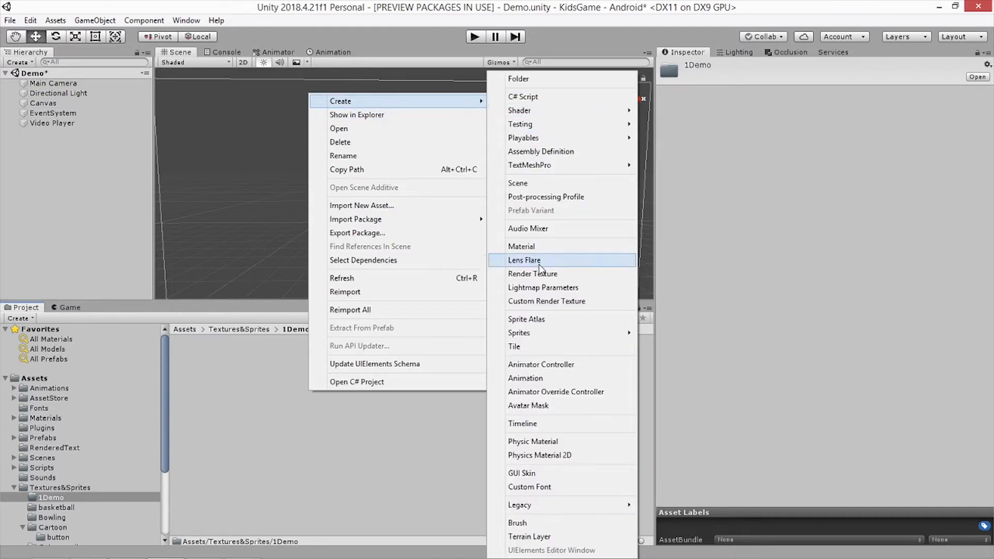
pyautogui.moveTo(545, 280)
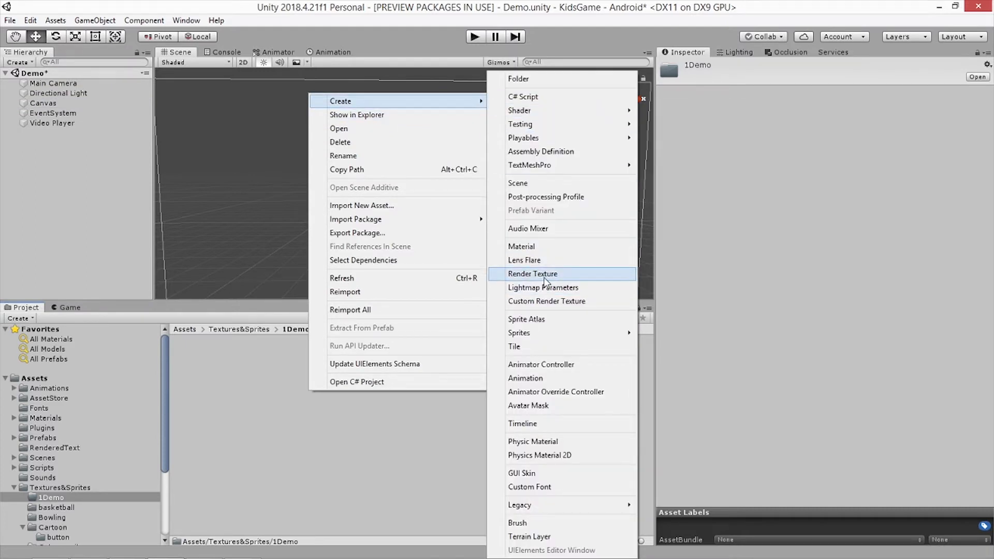
pyautogui.click(533, 273)
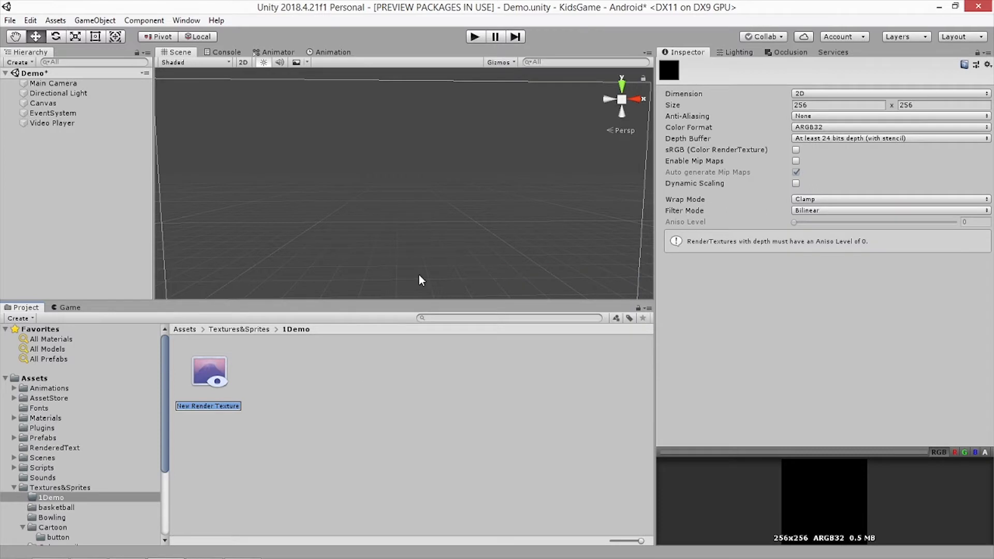
pyautogui.write('DemoRendere')
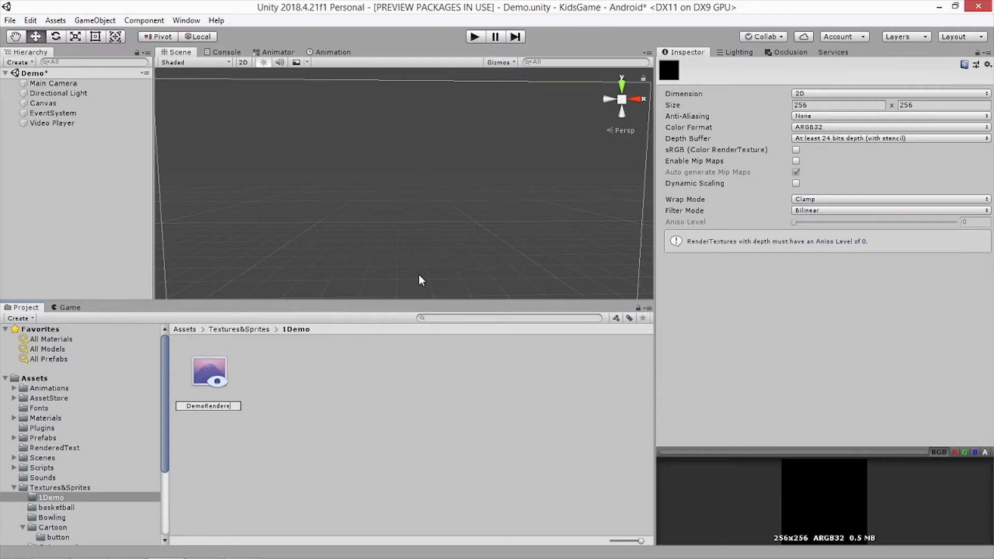
pyautogui.click(208, 371)
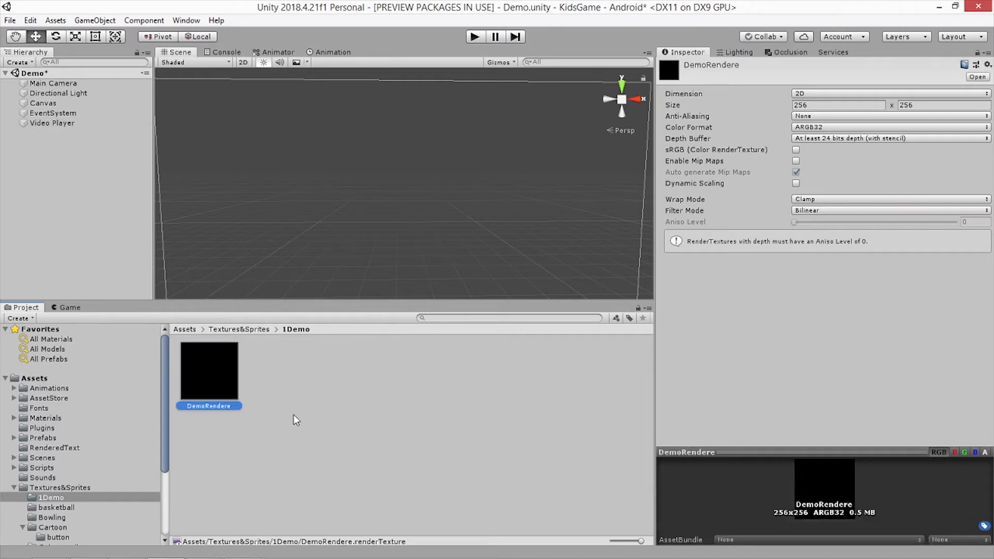
pyautogui.click(52, 122)
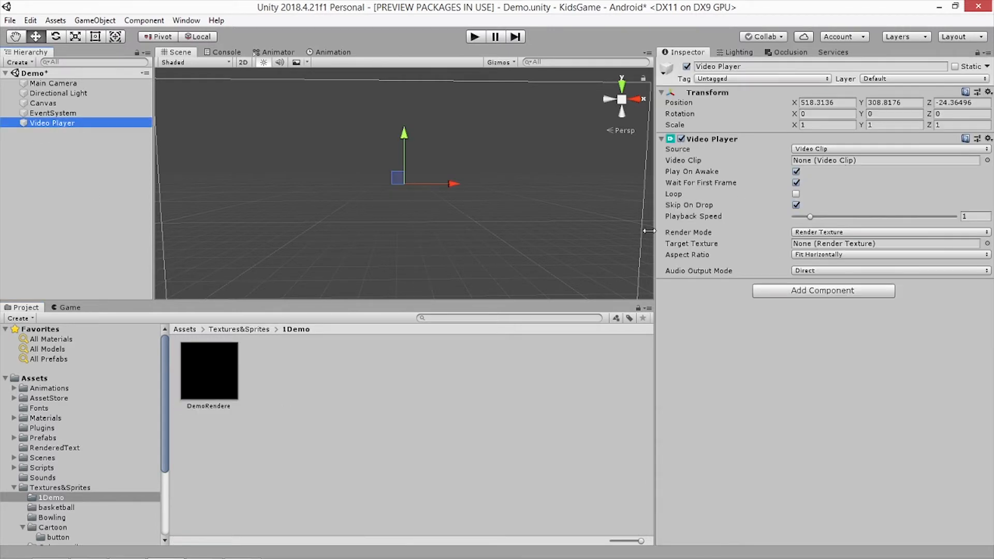
pyautogui.moveTo(301, 420)
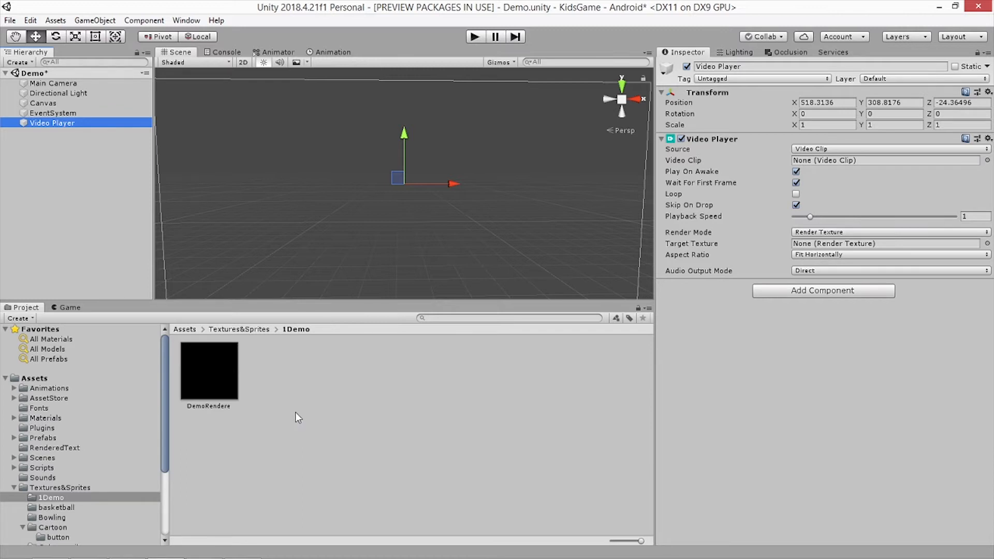
pyautogui.moveTo(279, 412)
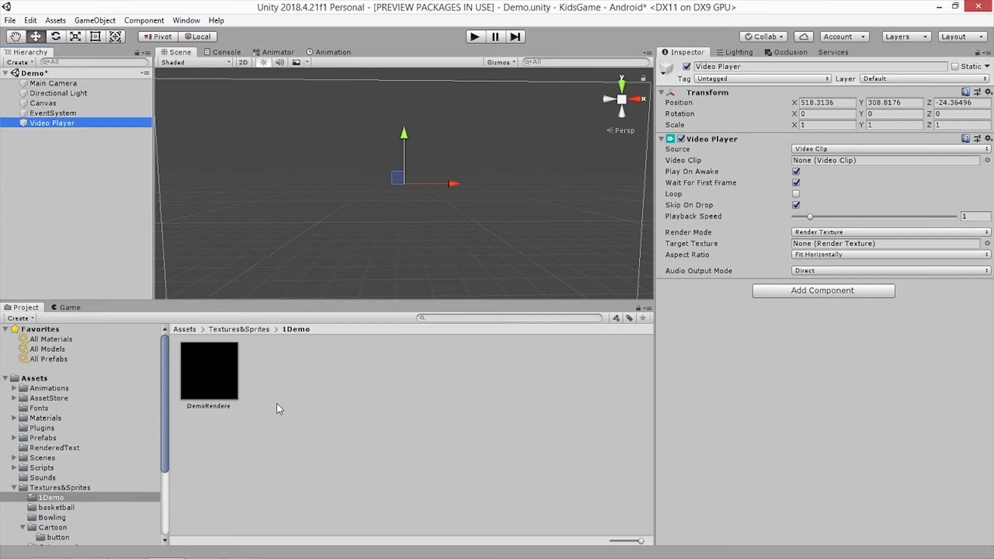
pyautogui.moveTo(255, 398)
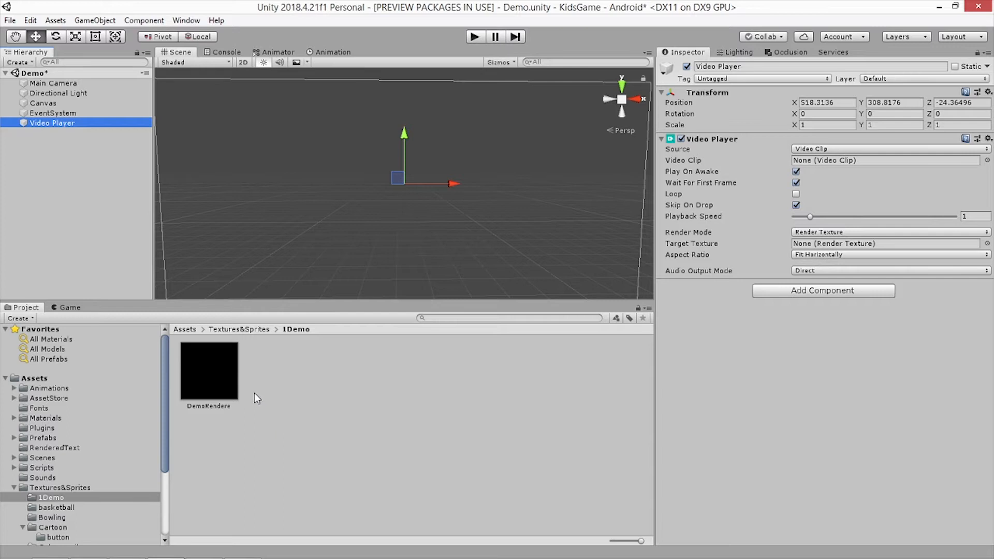
pyautogui.click(16, 156)
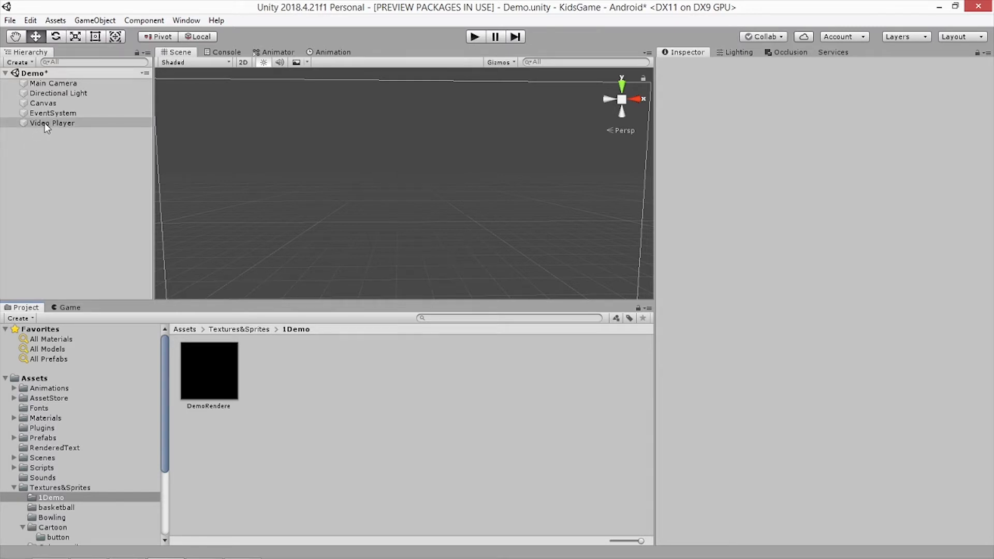
# - Add a UI Raw Image object named Scene beneath the Canvas
pyautogui.rightClick(42, 102)
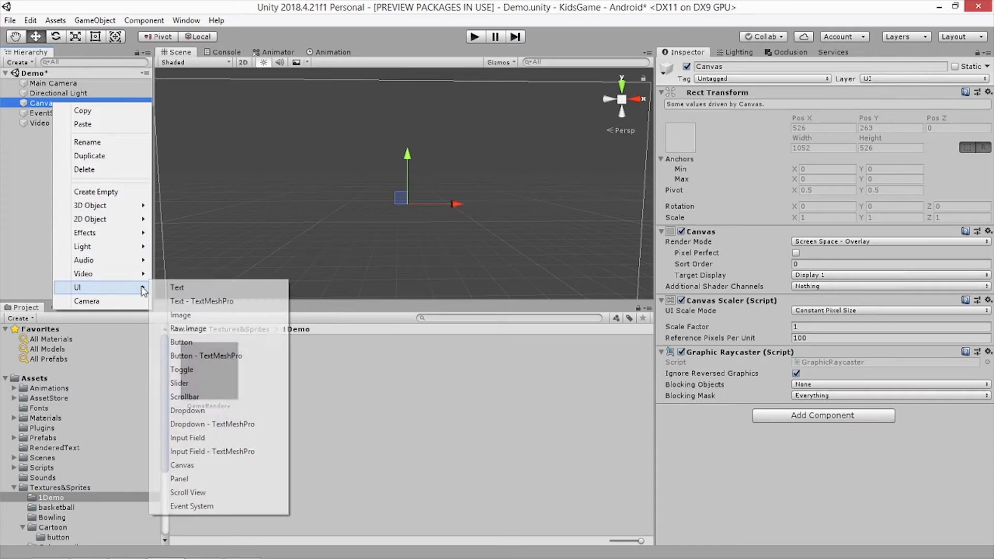
pyautogui.moveTo(203, 442)
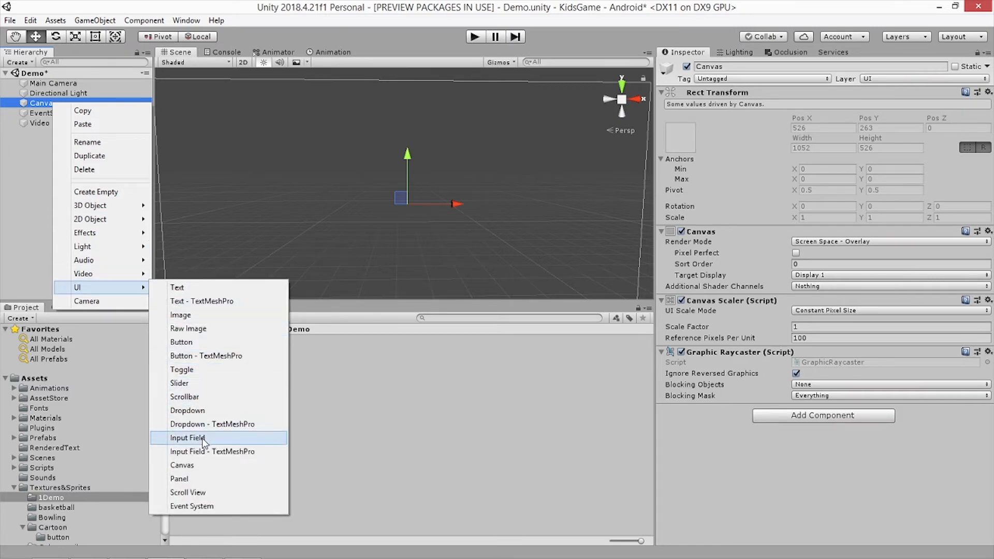
pyautogui.moveTo(203, 469)
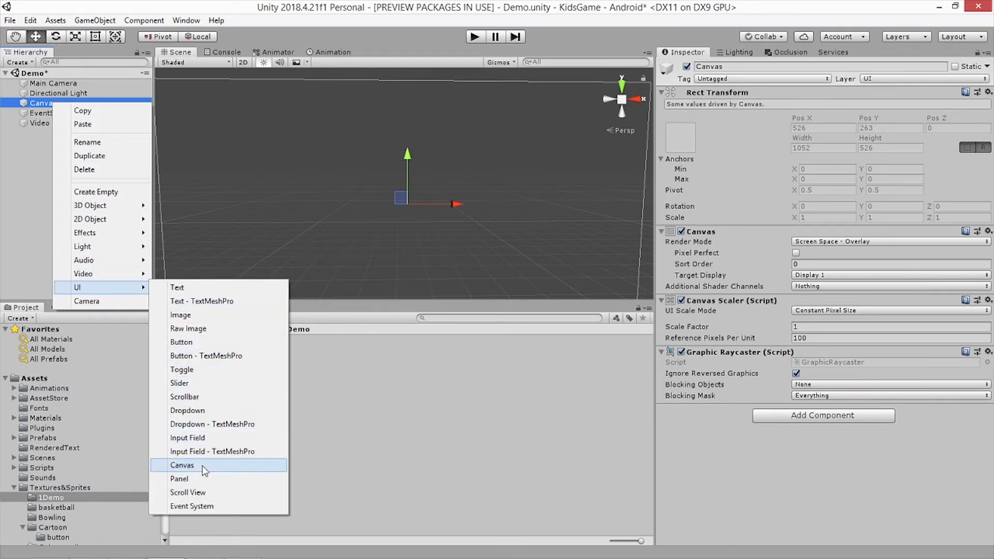
pyautogui.moveTo(188, 328)
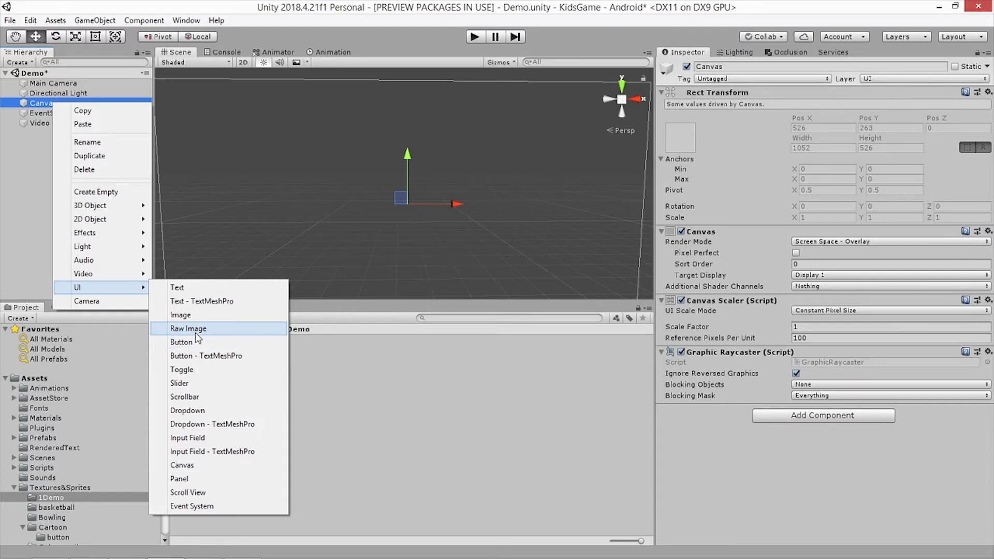
pyautogui.click(187, 328)
pyautogui.write('Scene')
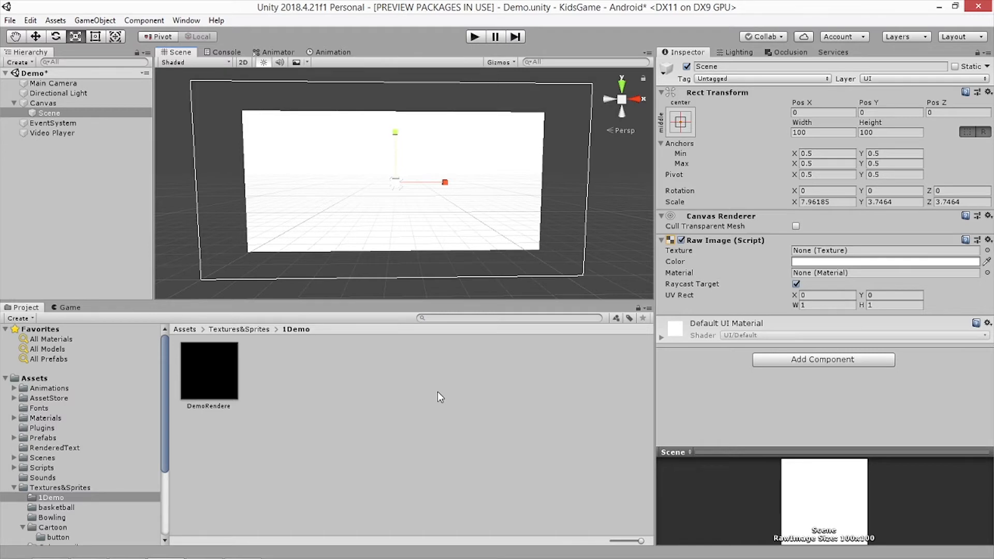
pyautogui.moveTo(435, 382)
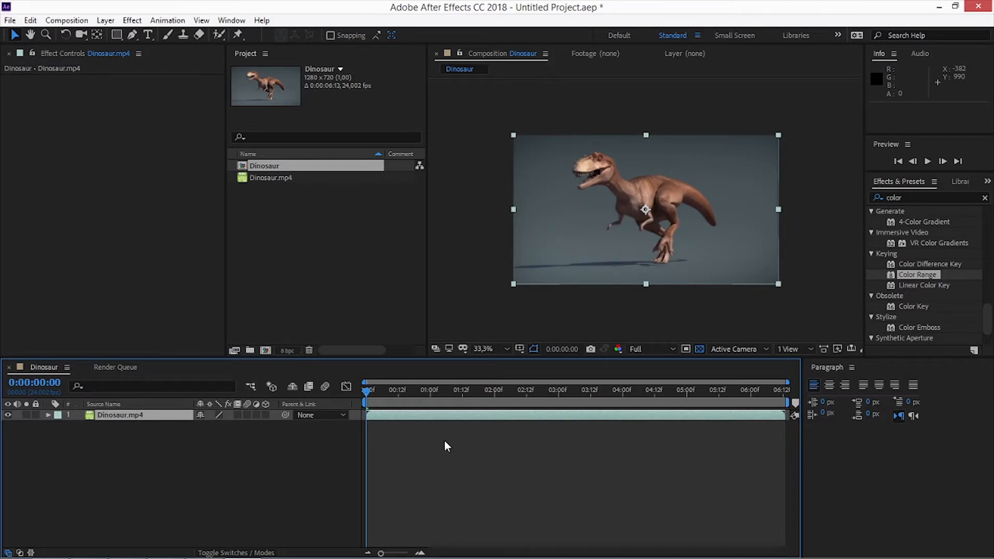
pyautogui.moveTo(926, 291)
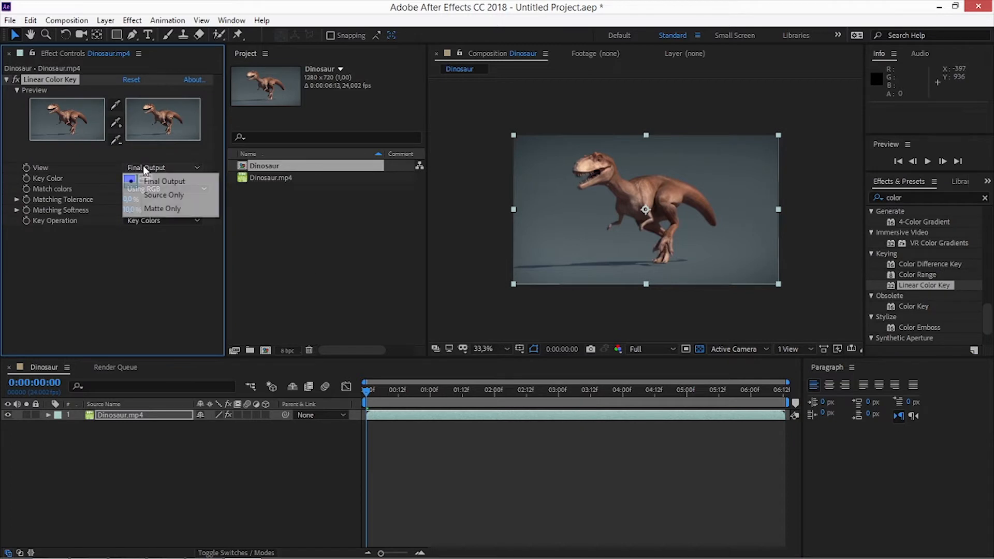
# - Show the keyed Dinosaur clip as final output and queue the composition for rendering
pyautogui.click(164, 181)
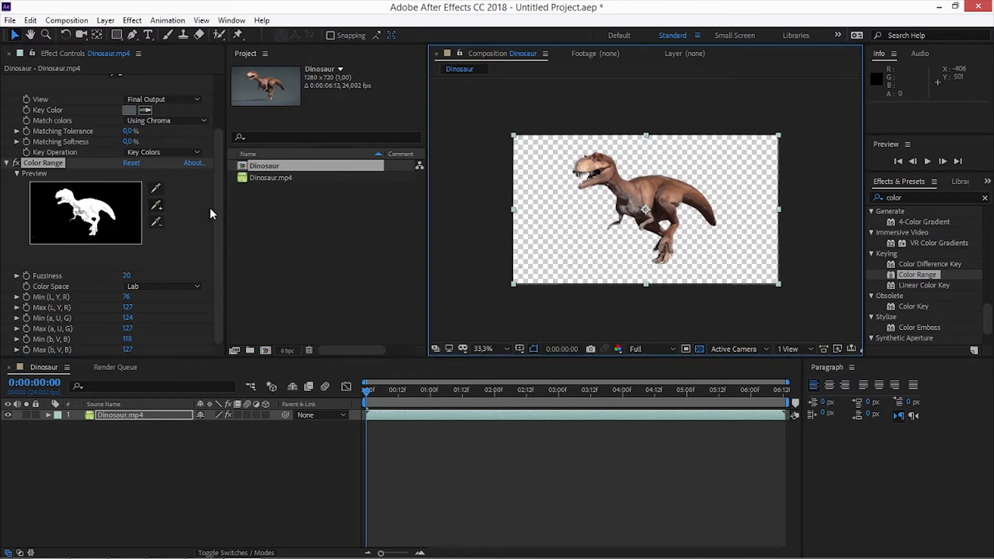
pyautogui.click(66, 20)
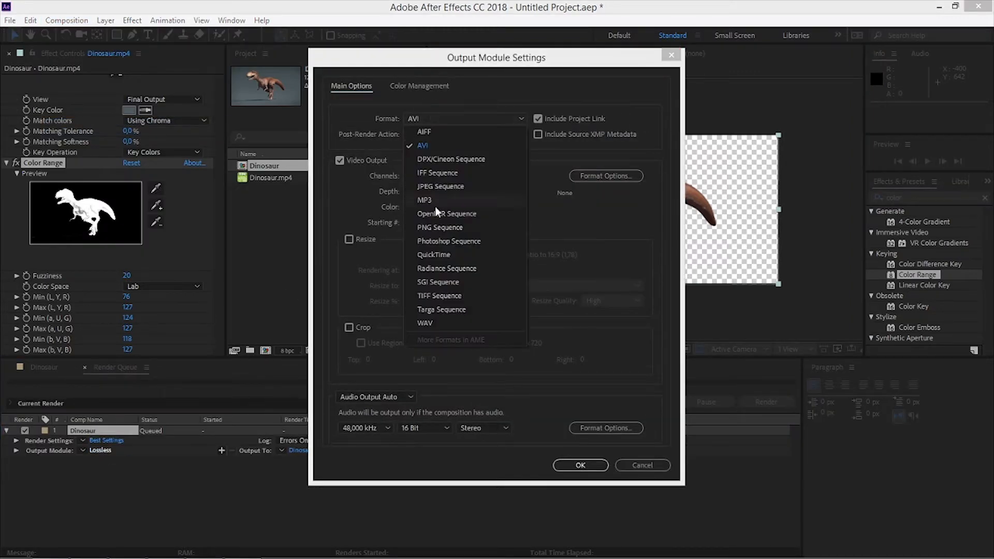
# - Set output channels to RGB + Alpha with GoPro CineForm codec, then render Dinosaur
pyautogui.click(433, 254)
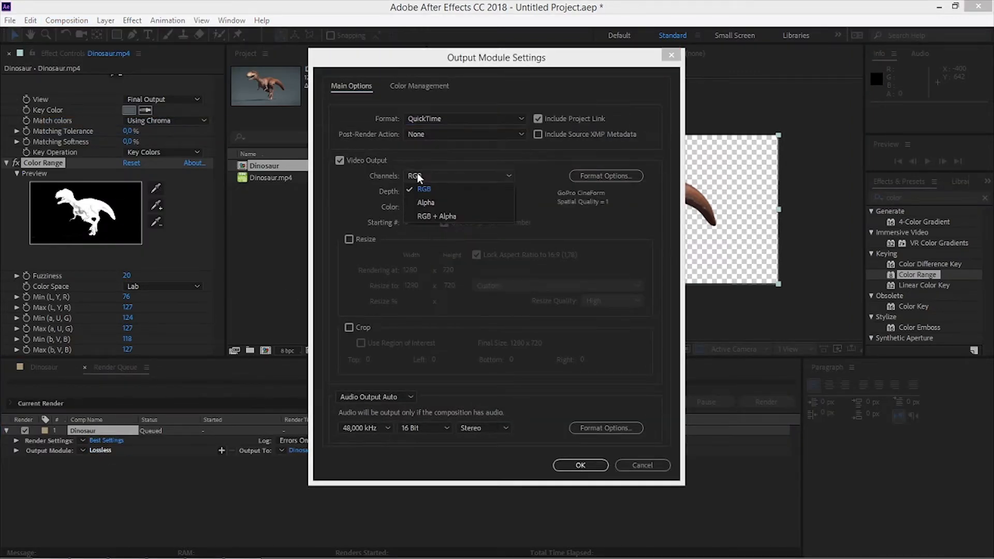
pyautogui.click(437, 217)
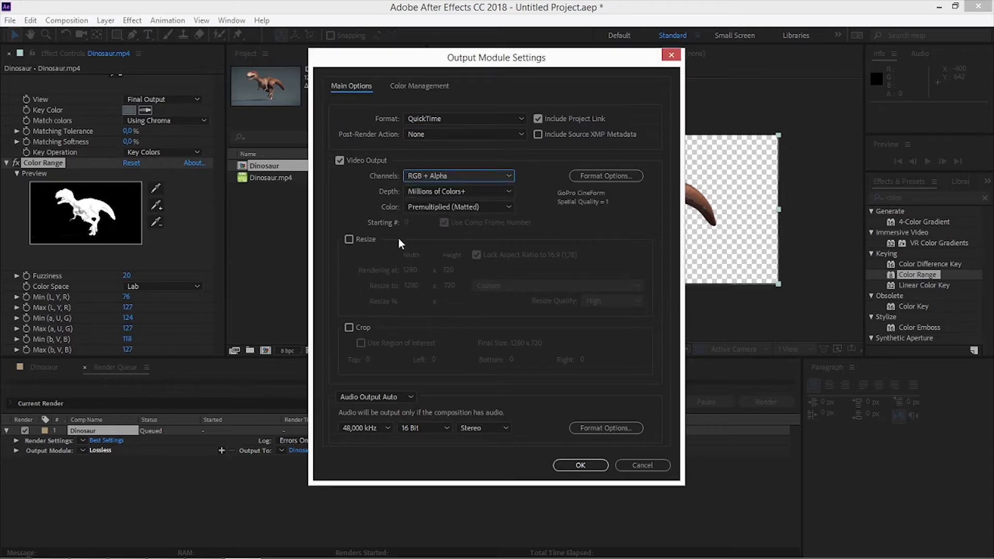
pyautogui.click(349, 239)
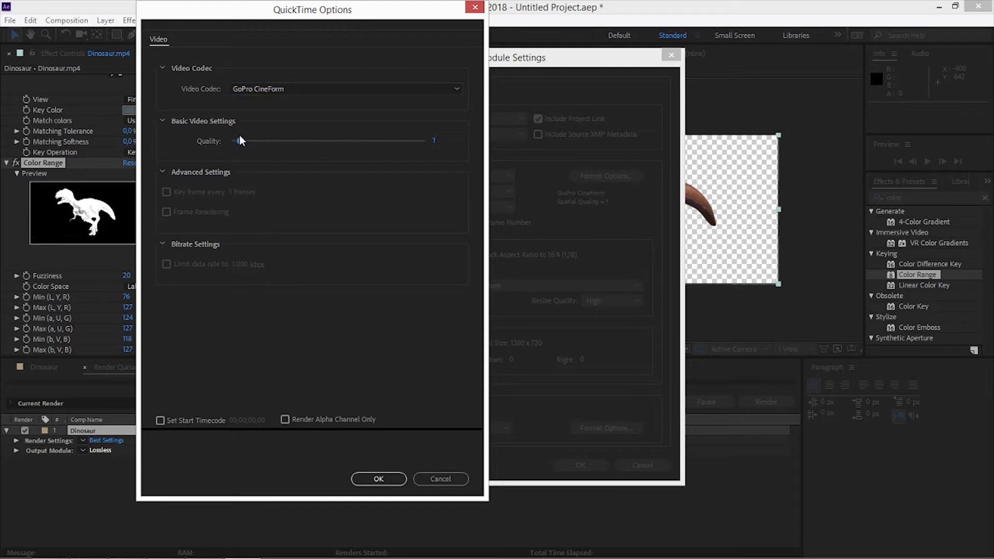
pyautogui.click(379, 478)
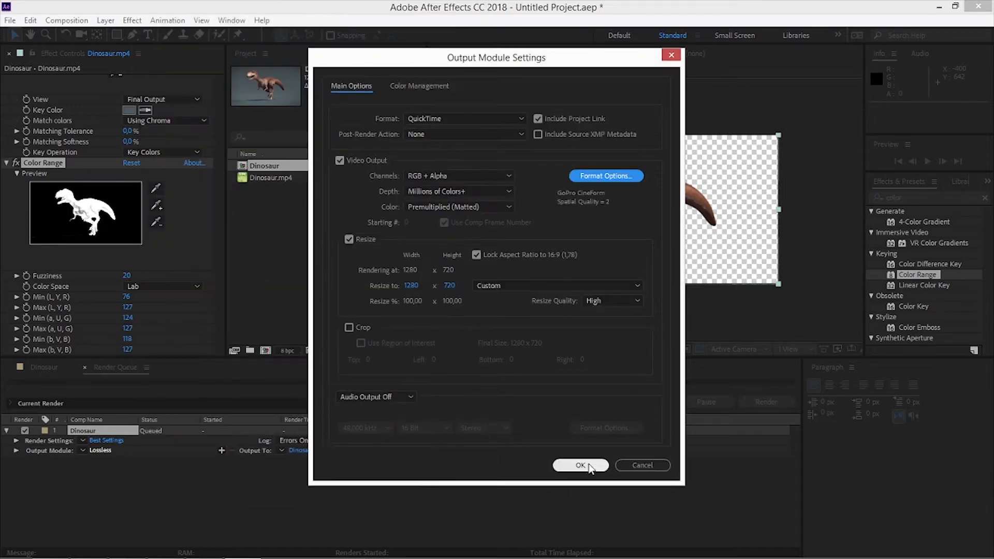
pyautogui.click(579, 465)
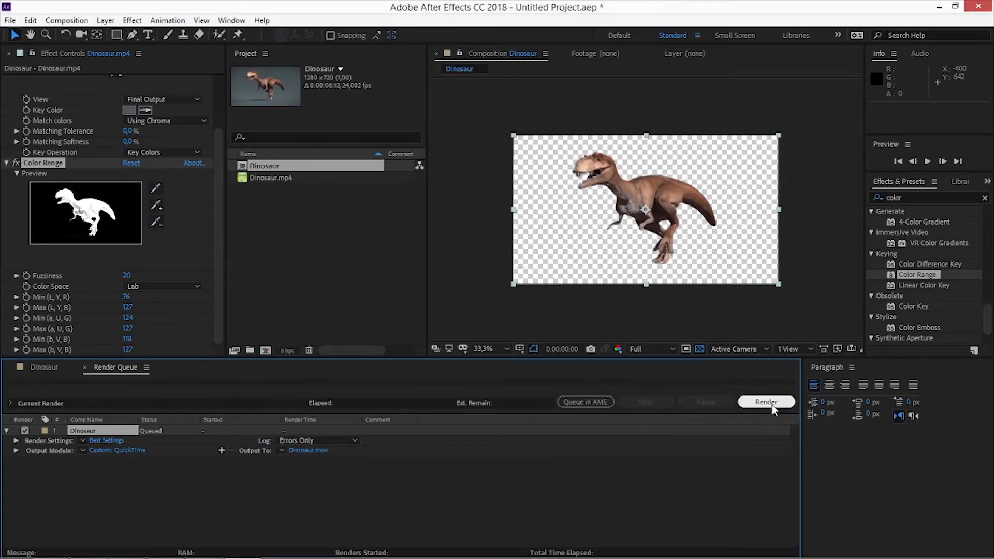
pyautogui.click(765, 401)
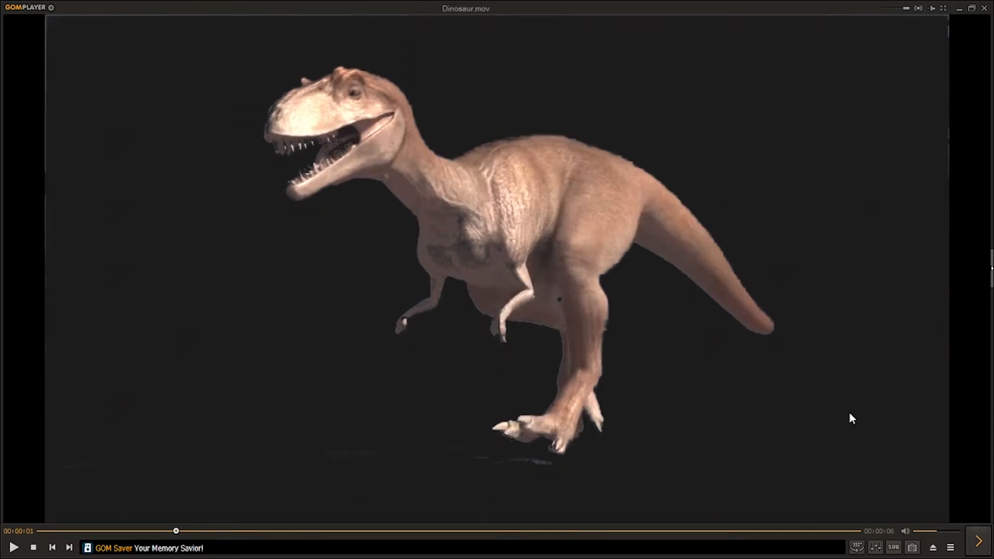
pyautogui.moveTo(449, 223)
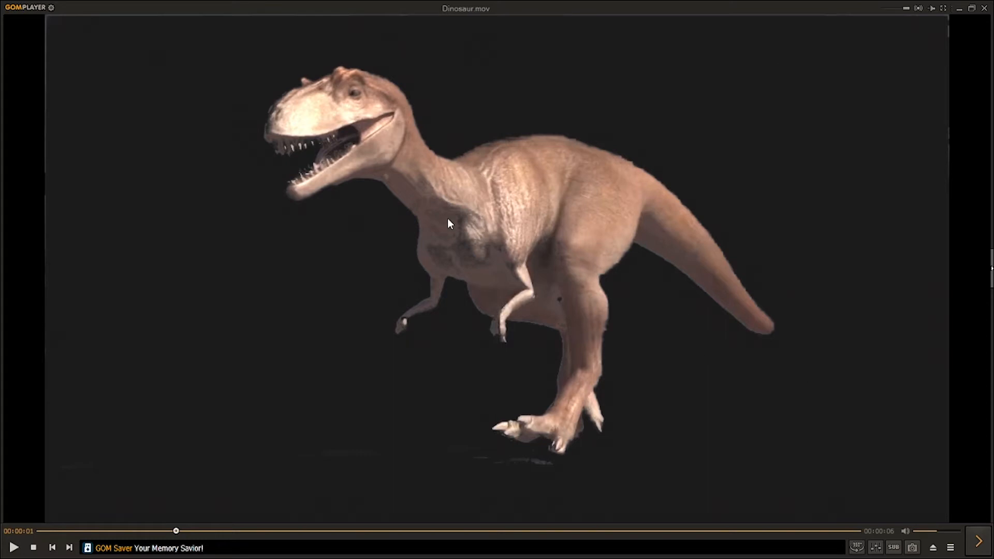
pyautogui.moveTo(403, 215)
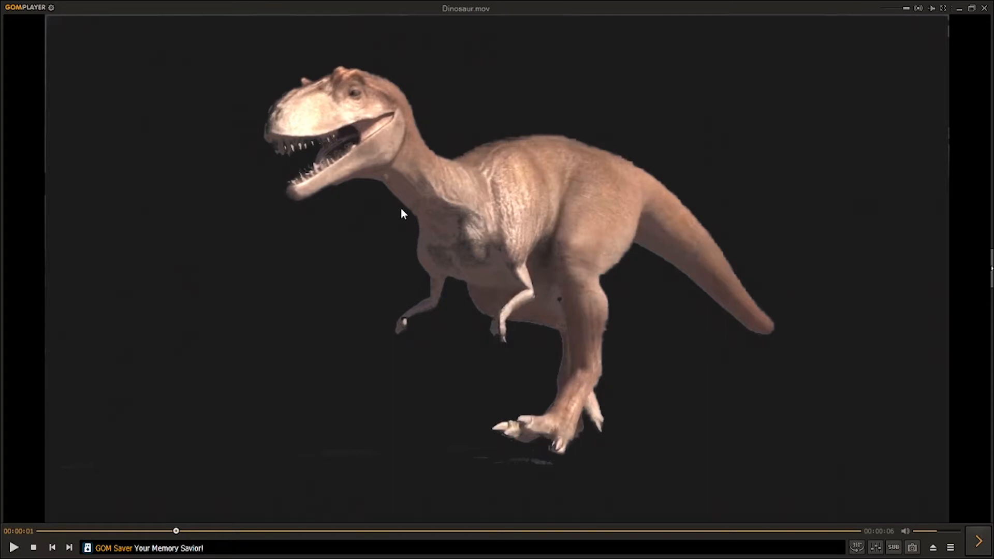
pyautogui.moveTo(475, 27)
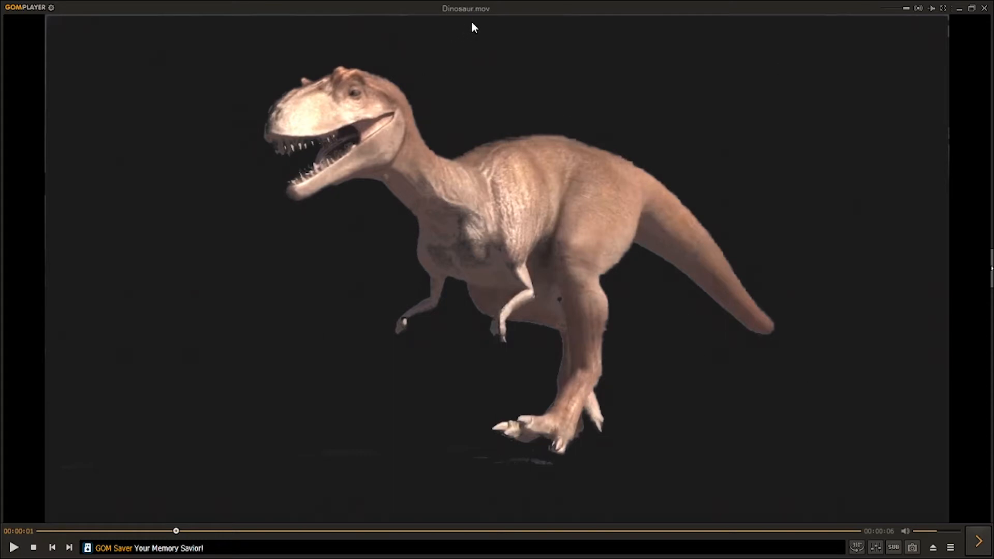
pyautogui.moveTo(476, 39)
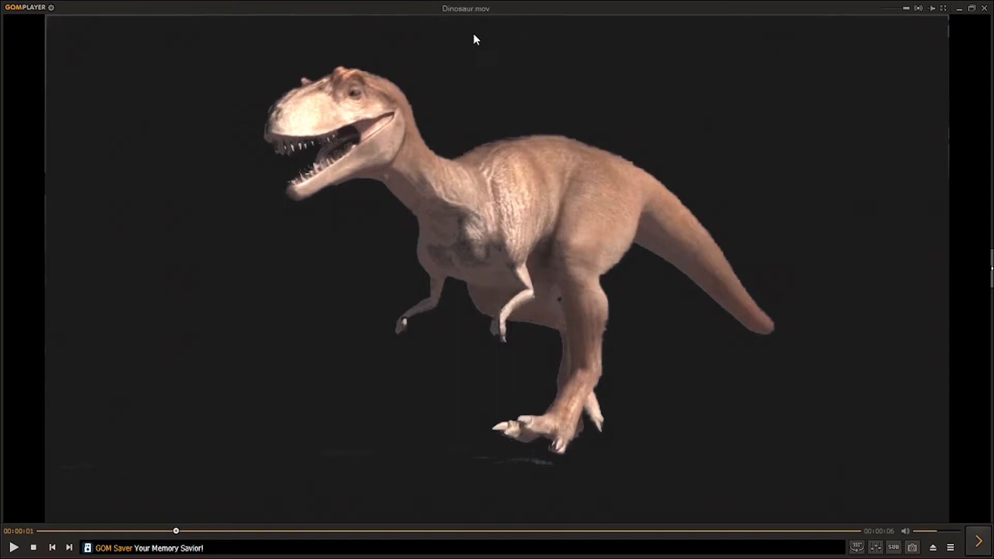
pyautogui.moveTo(495, 30)
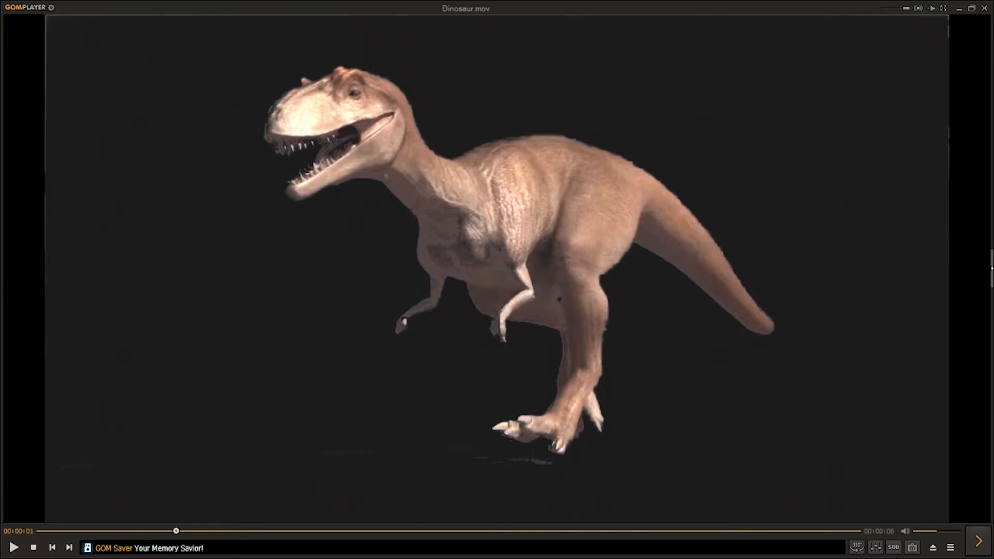
pyautogui.moveTo(477, 23)
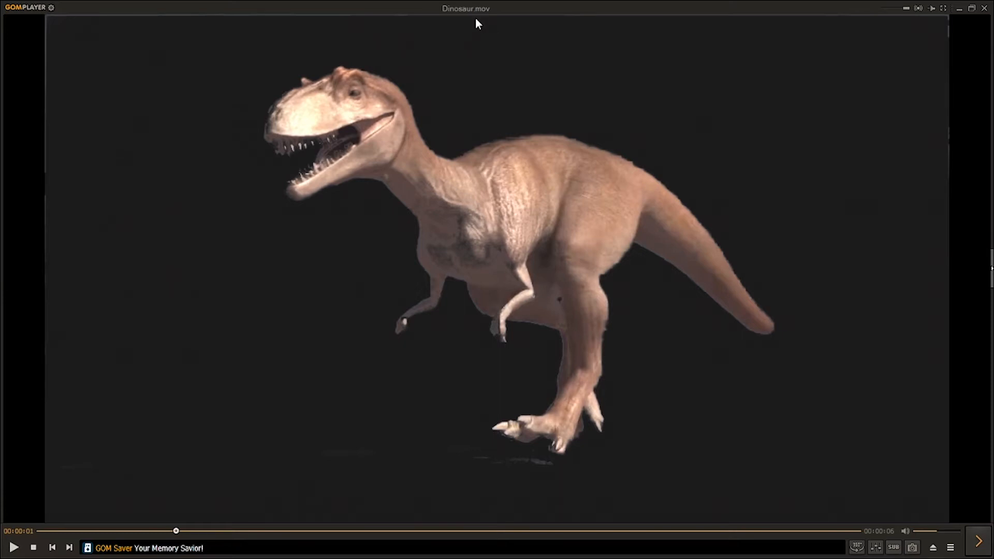
pyautogui.moveTo(477, 16)
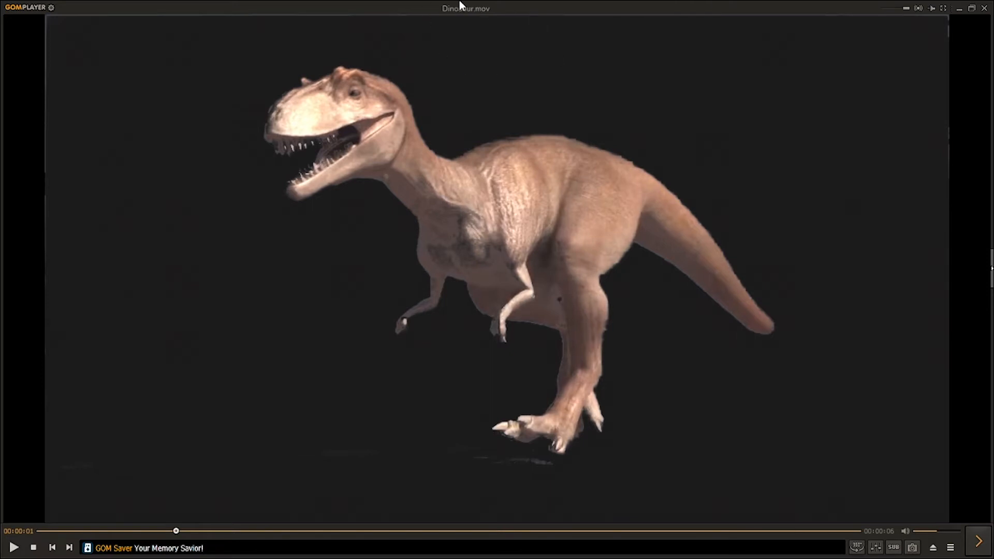
pyautogui.moveTo(446, 65)
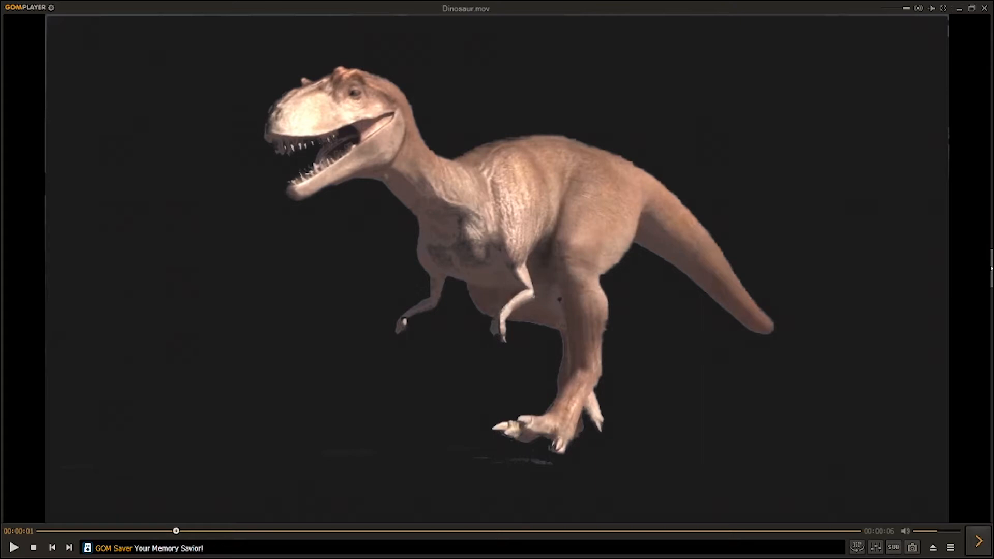
pyautogui.moveTo(963, 20)
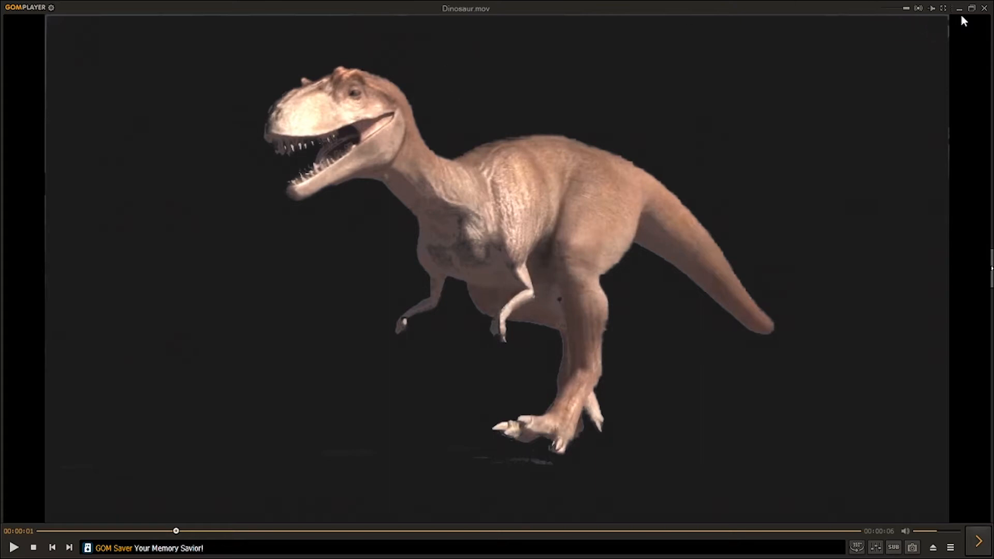
pyautogui.moveTo(917, 102)
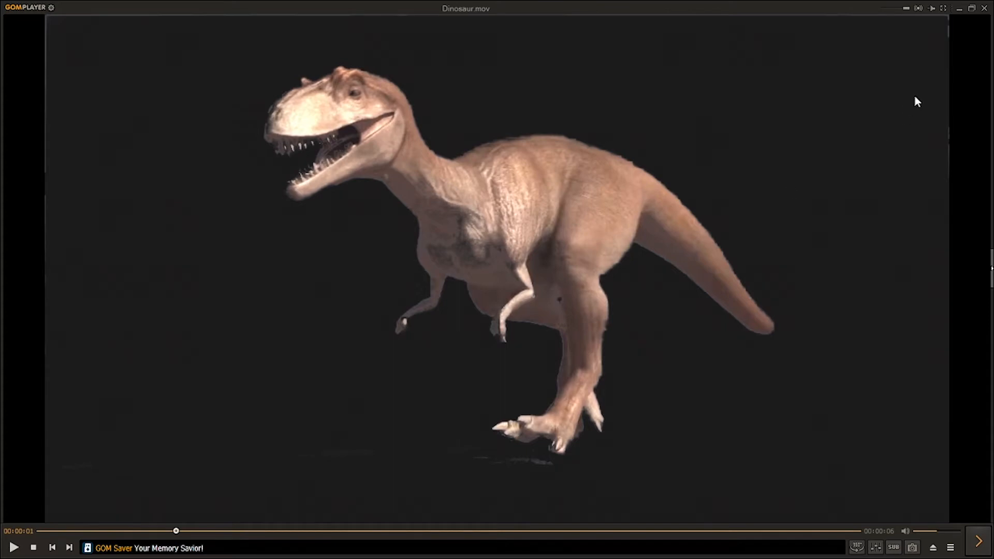
# - In Chrome, go from ffmpeg.org's Download page to the BtbN Windows builds releases
pyautogui.press('alt+tab')
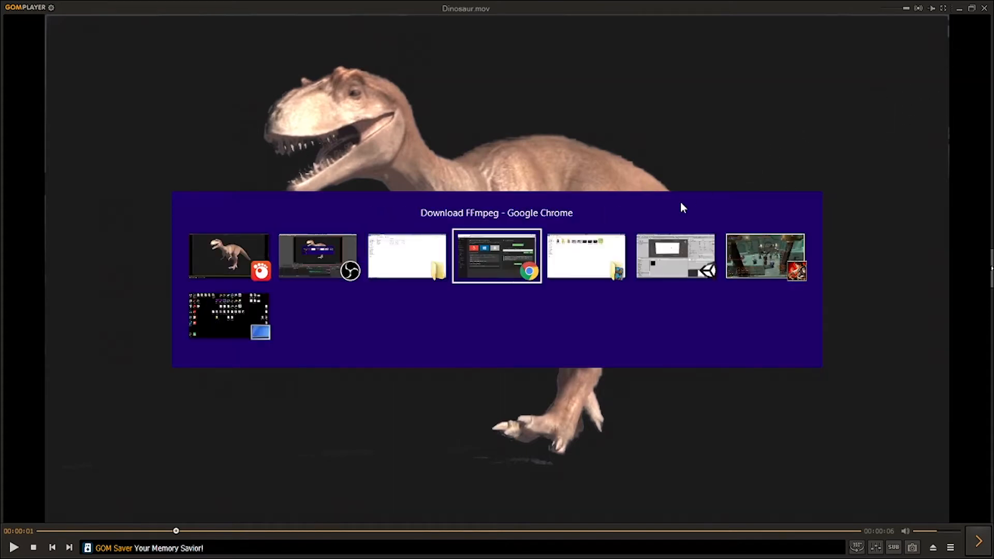
pyautogui.click(497, 257)
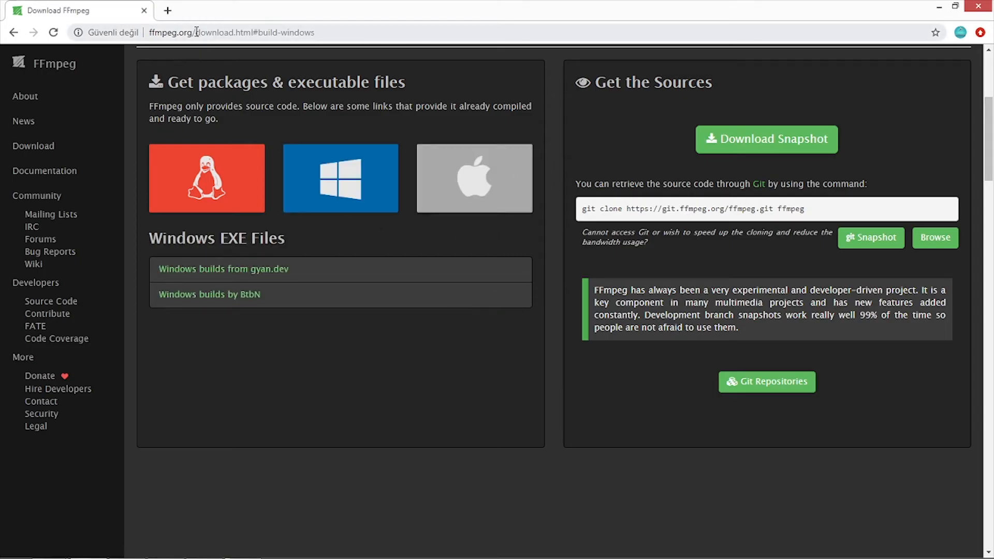
pyautogui.click(54, 63)
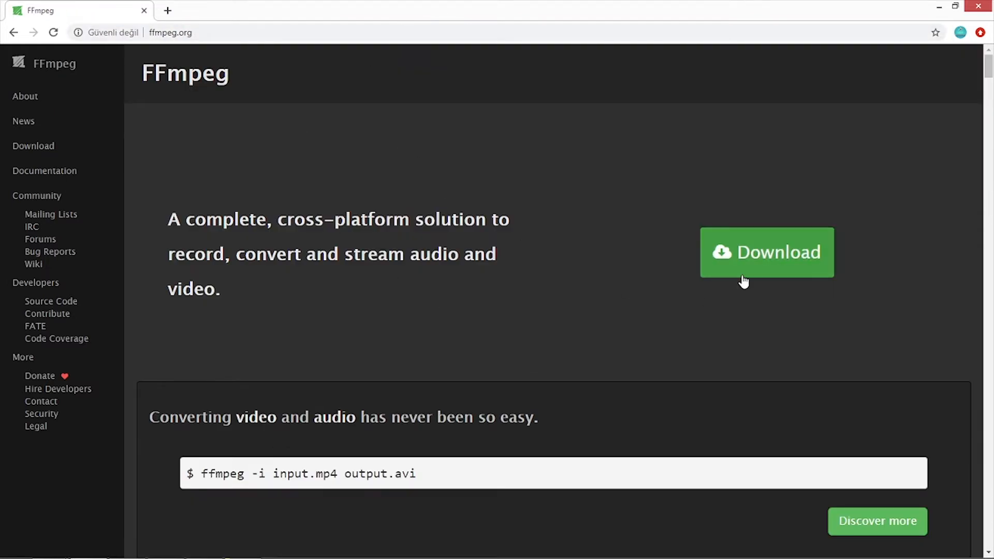
pyautogui.moveTo(754, 263)
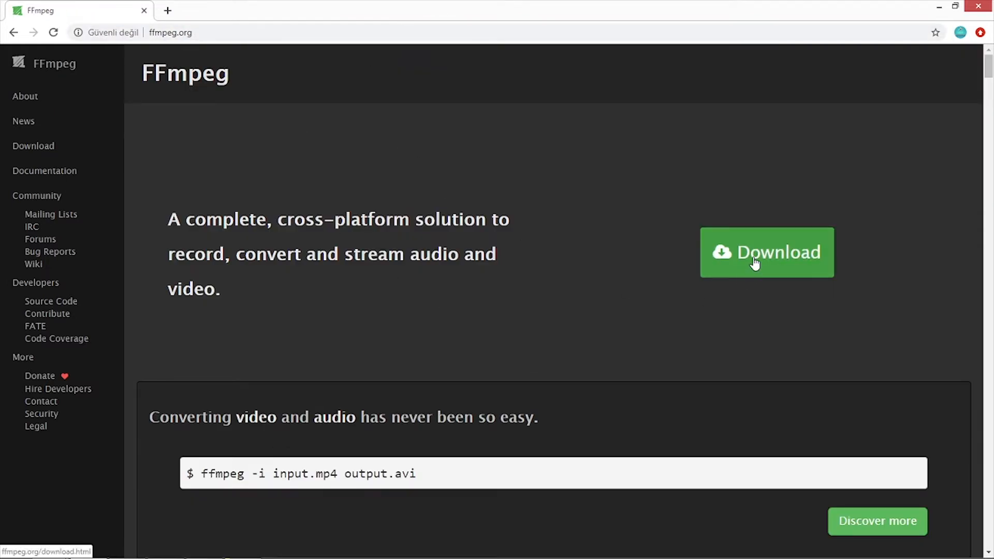
pyautogui.moveTo(374, 283)
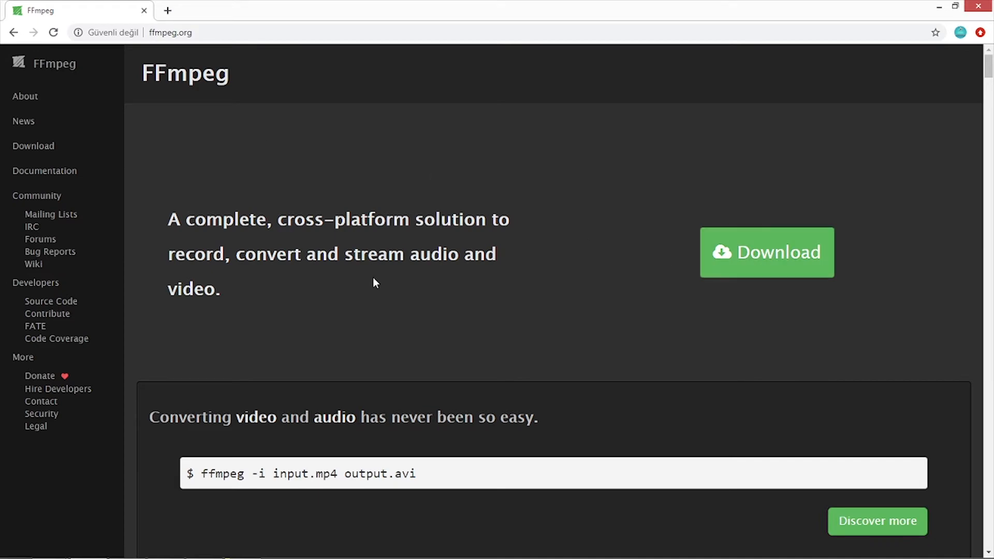
pyautogui.click(766, 252)
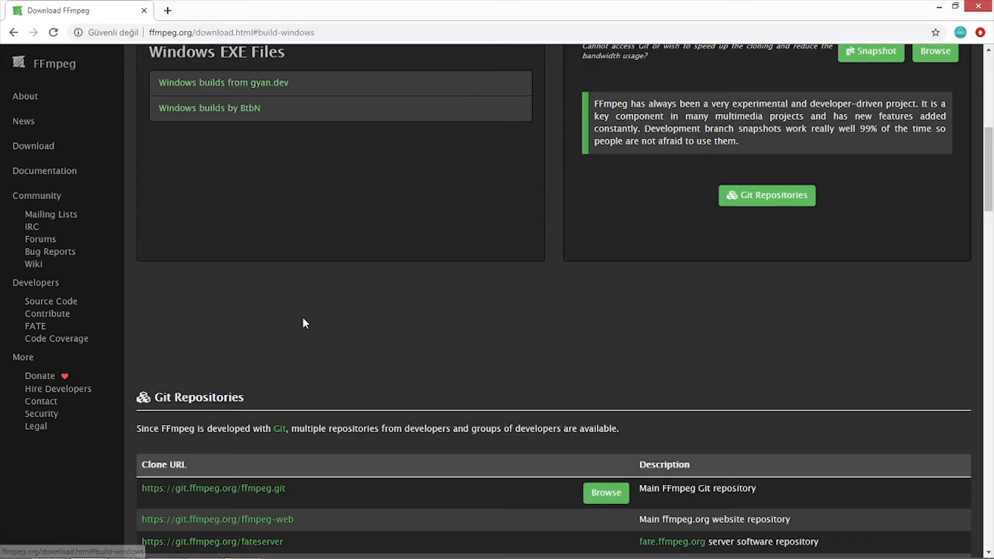
pyautogui.scroll(3)
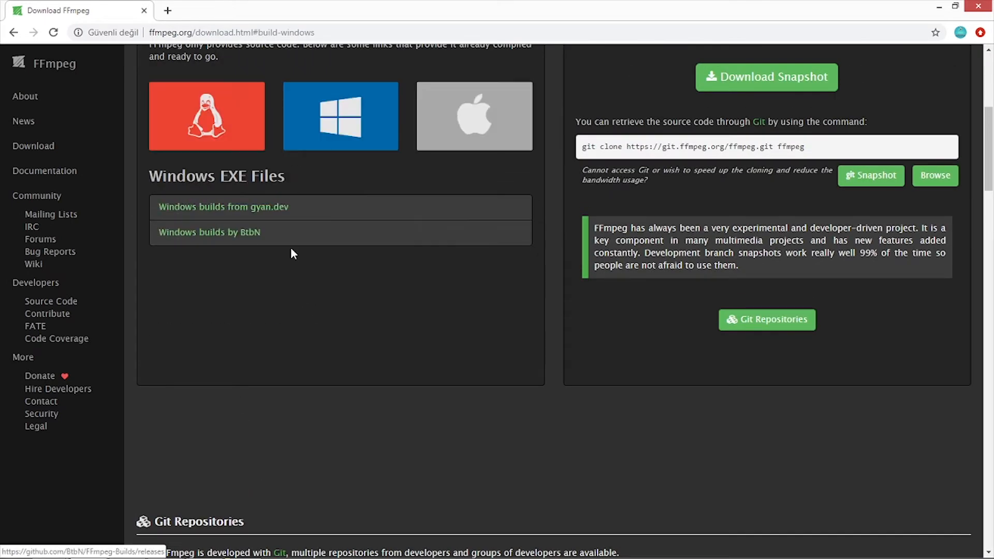
pyautogui.scroll(3)
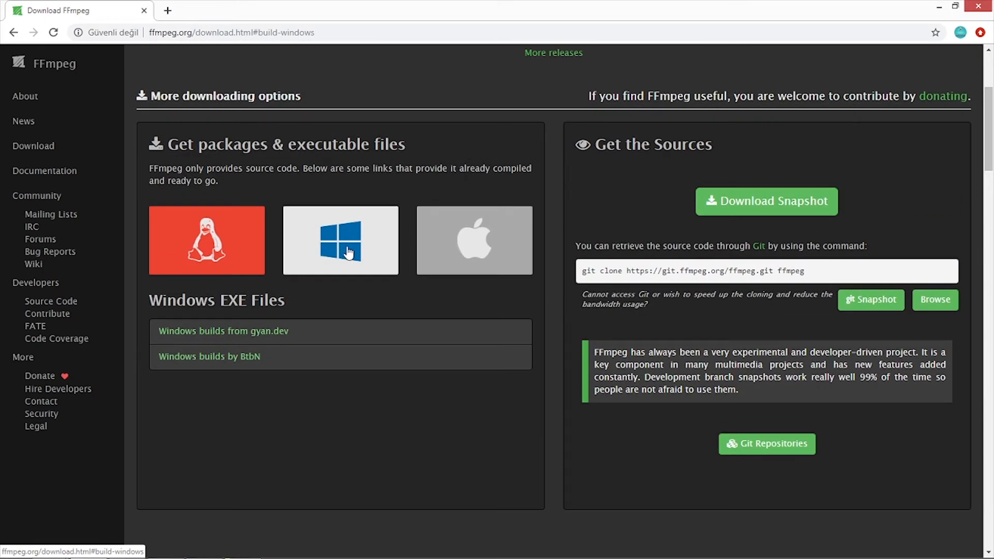
pyautogui.click(474, 240)
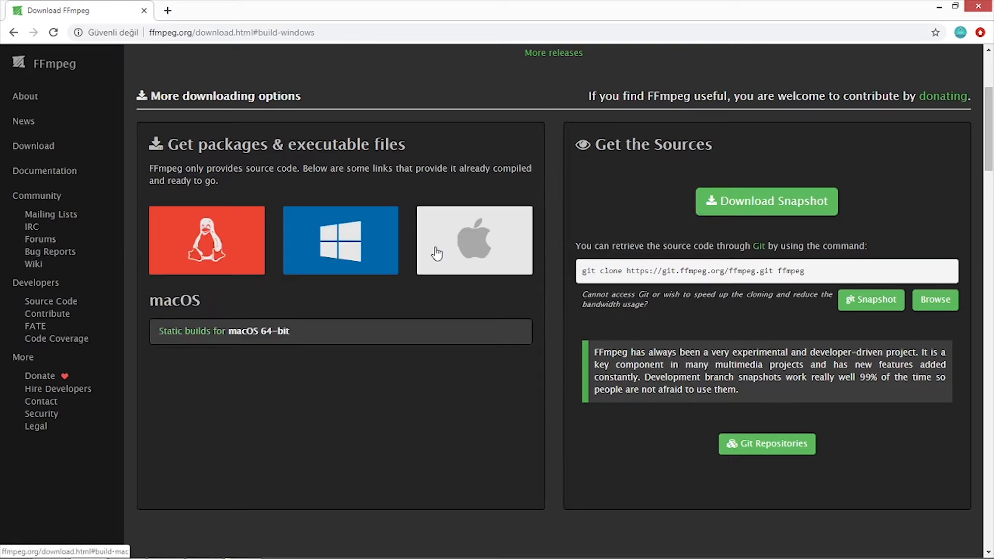
pyautogui.click(341, 239)
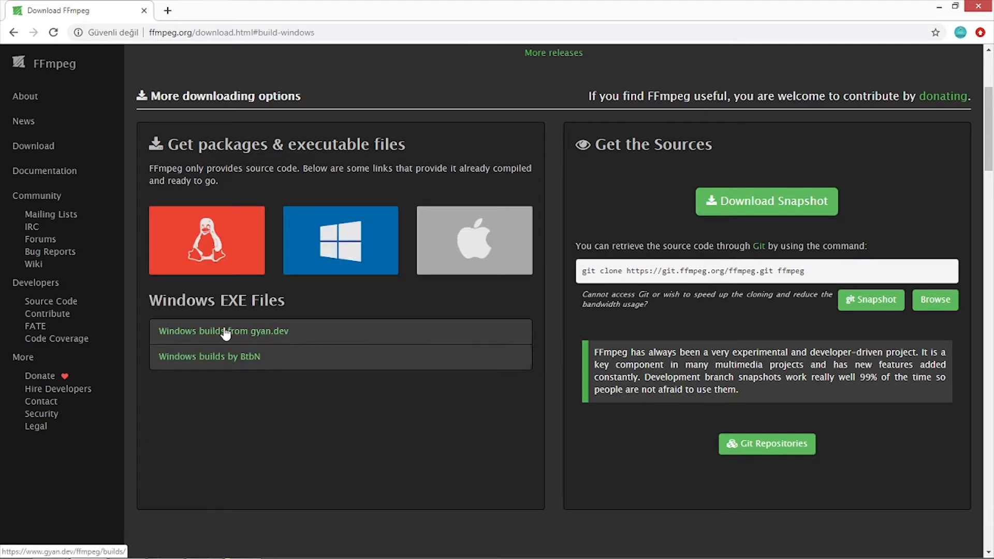
pyautogui.click(209, 356)
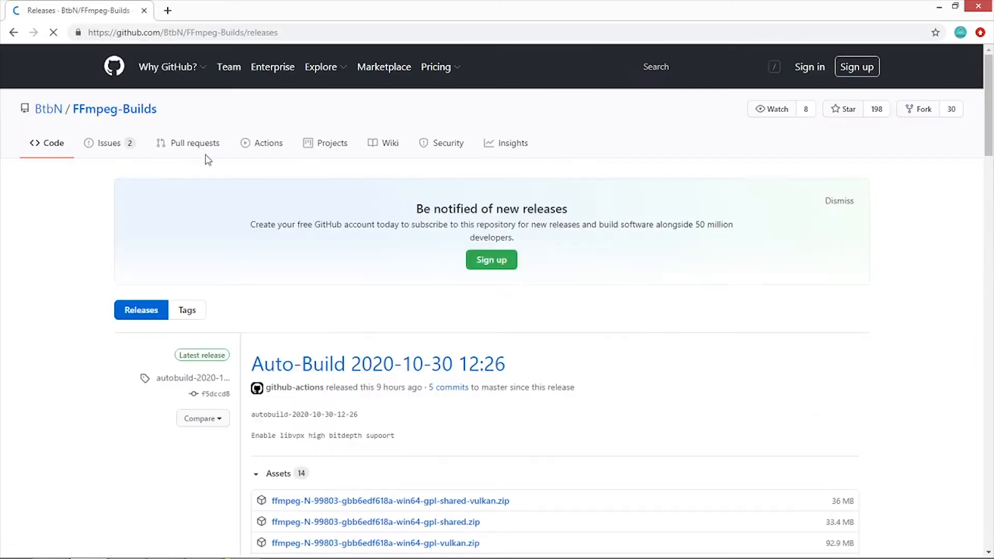
pyautogui.scroll(-3)
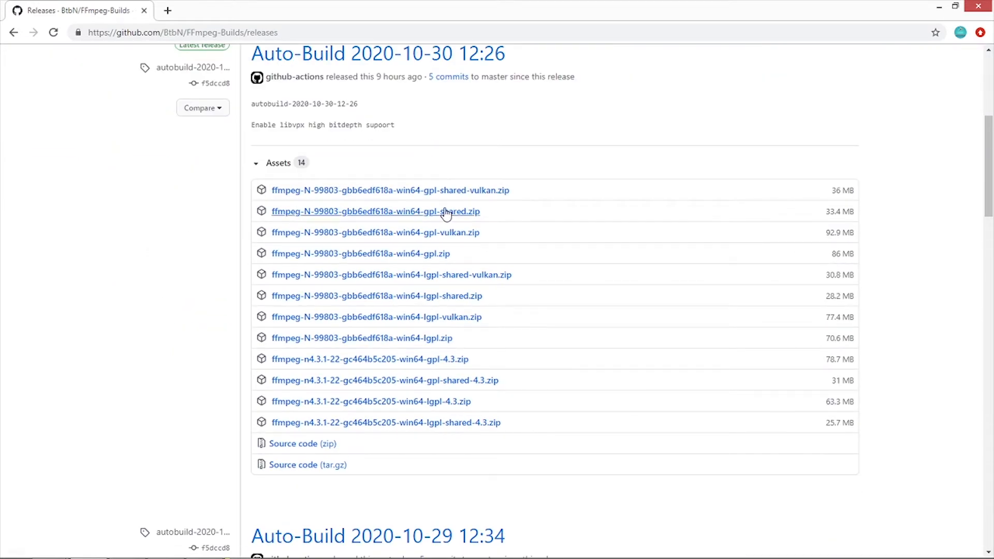
pyautogui.moveTo(413, 359)
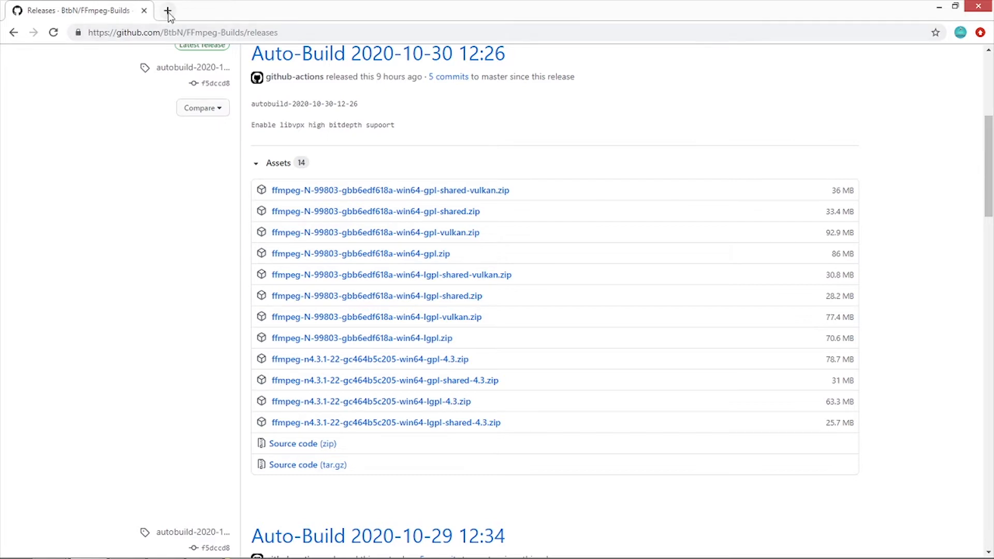
pyautogui.moveTo(197, 11)
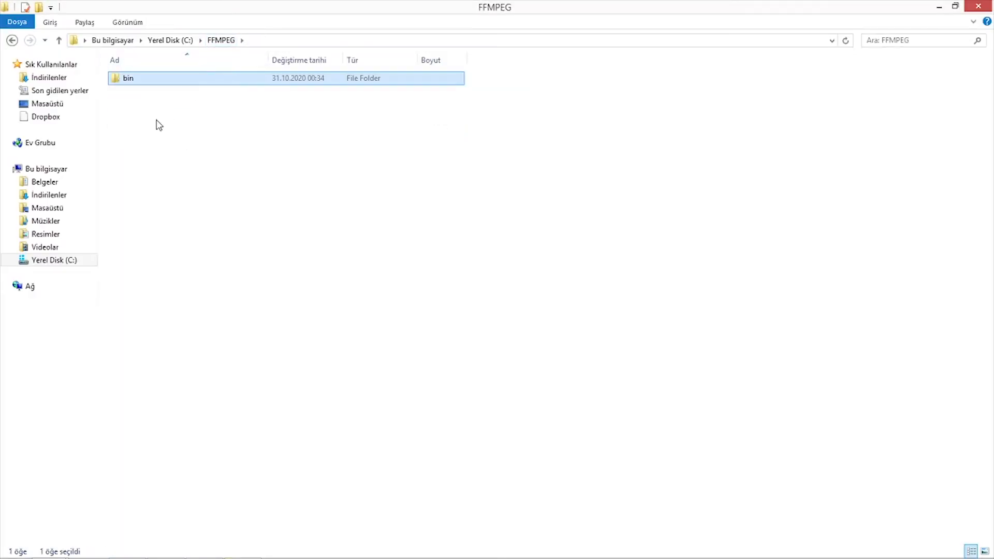
# - Open the C:\FFMPEG\bin folder and select Dinosaur.mov
pyautogui.moveTo(110, 82); pyautogui.dragTo(159, 124)
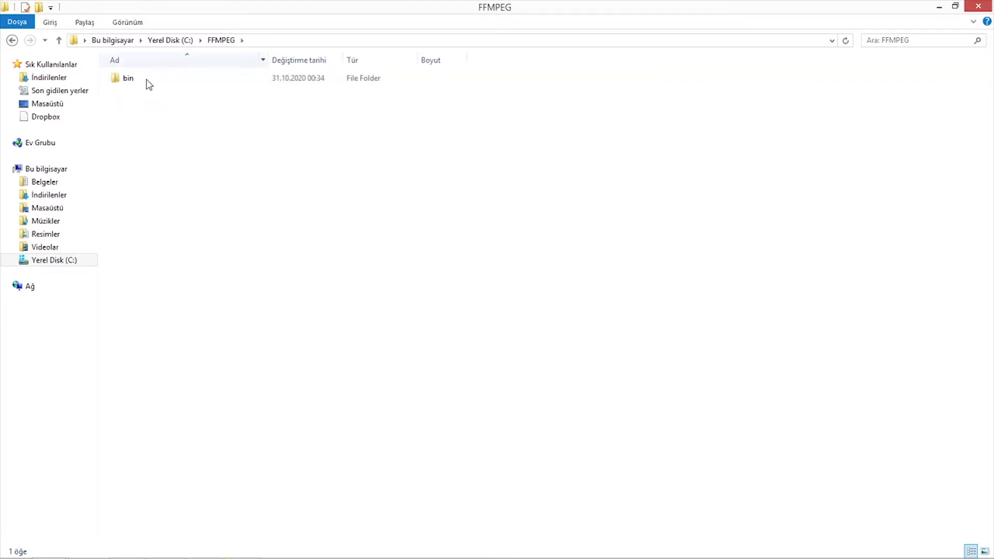
pyautogui.click(128, 78)
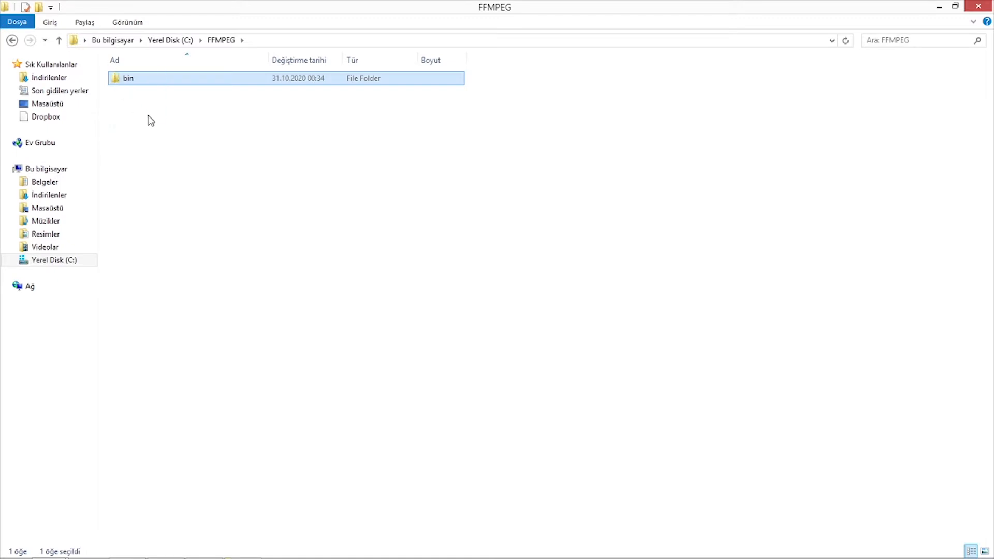
pyautogui.moveTo(169, 60)
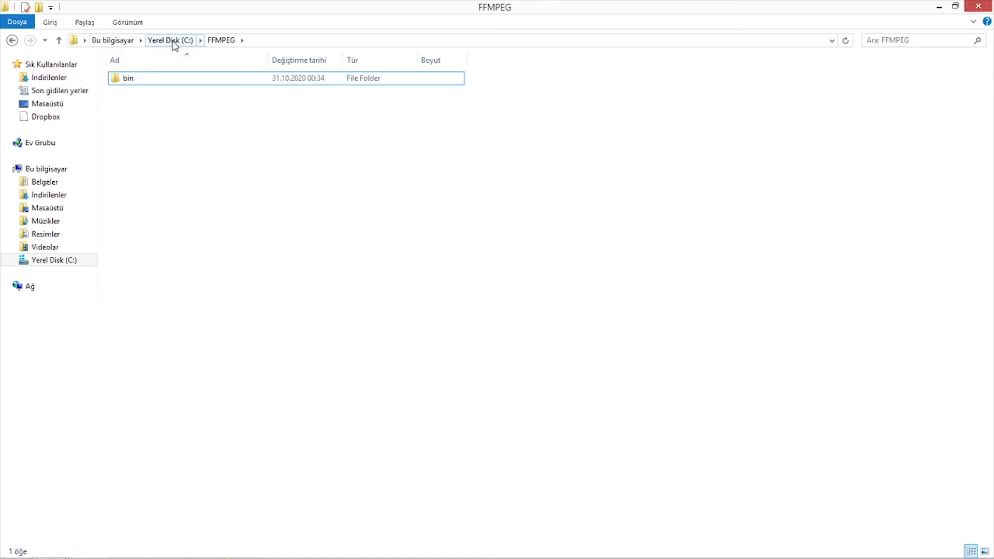
pyautogui.moveTo(210, 193)
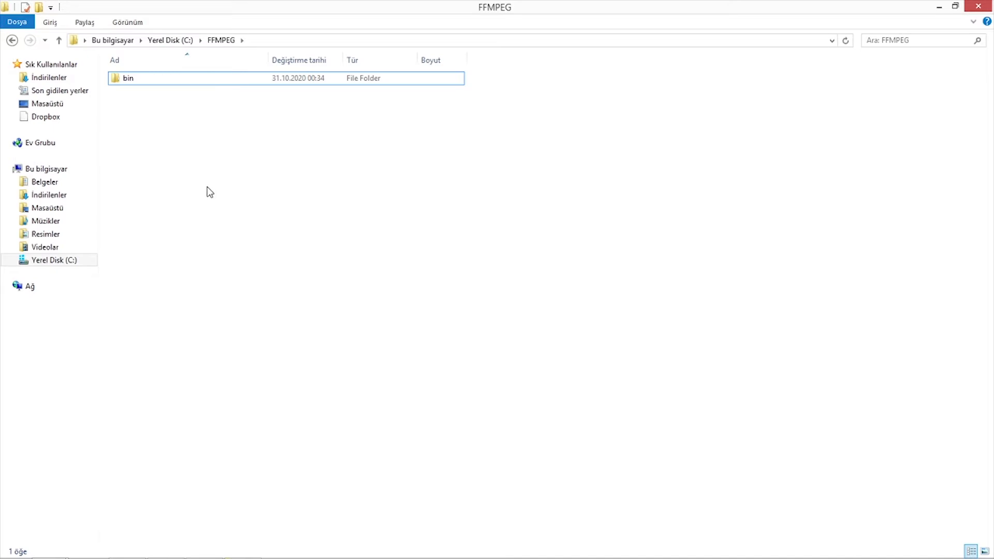
pyautogui.doubleClick(127, 78)
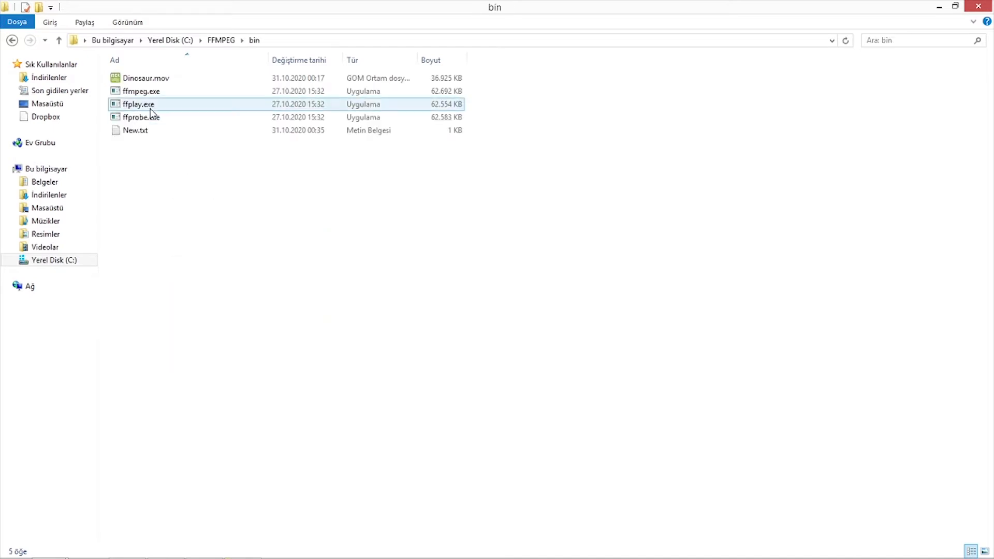
pyautogui.click(145, 77)
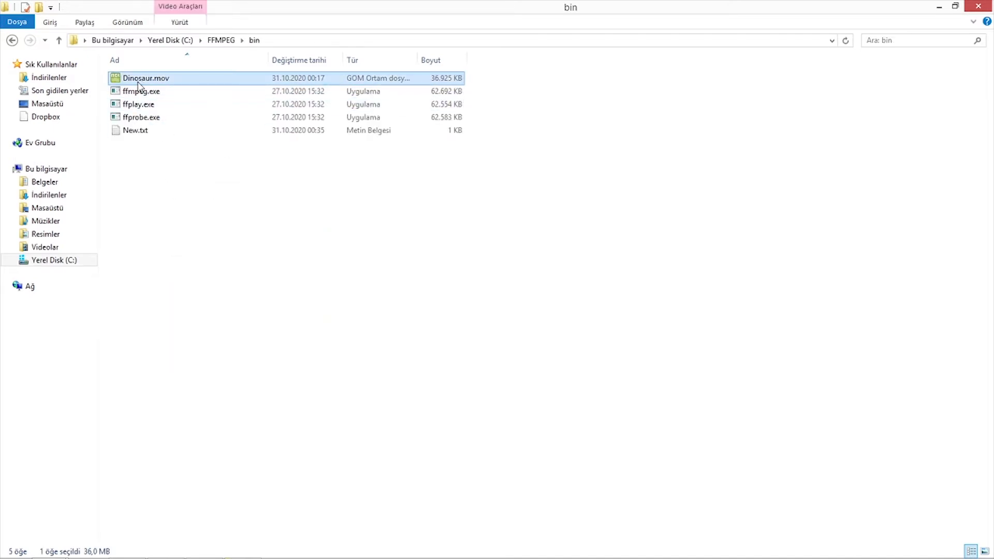
pyautogui.moveTo(162, 82)
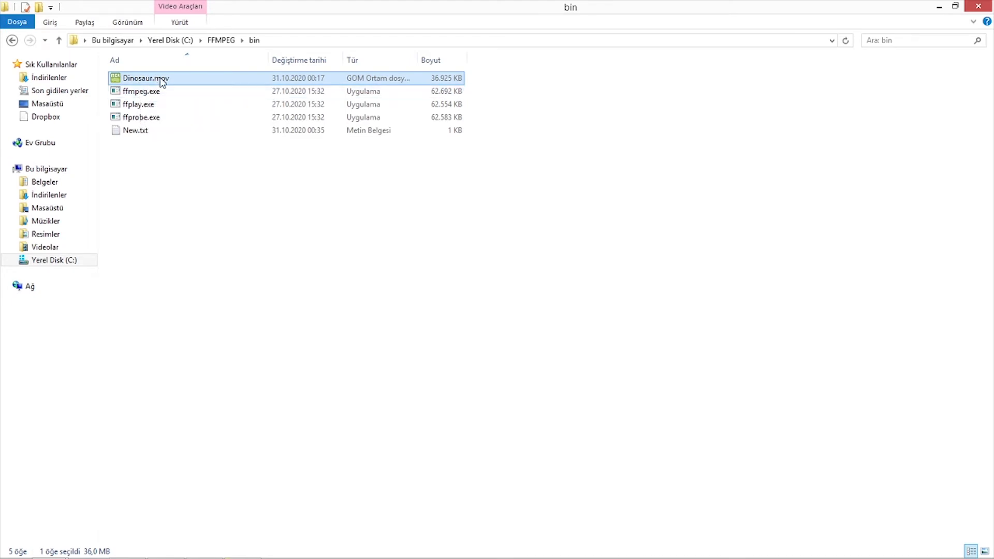
pyautogui.moveTo(489, 83)
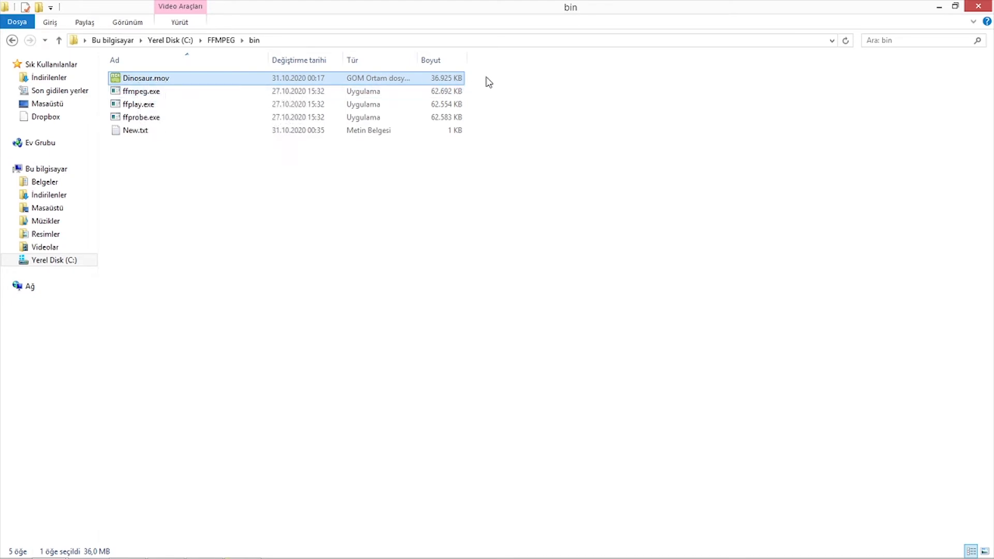
pyautogui.moveTo(208, 202)
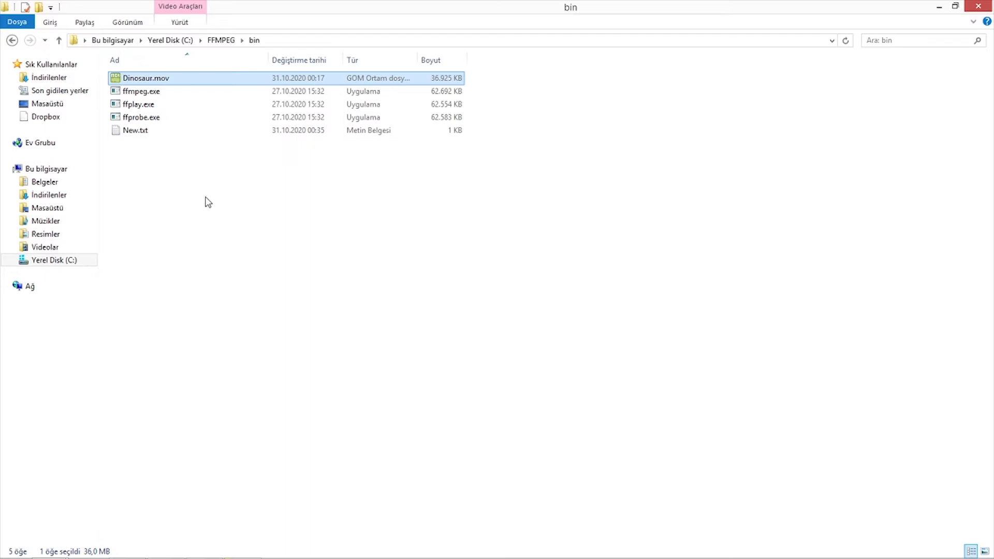
# - Launch Command Prompt as administrator from the search results
pyautogui.rightClick(209, 201)
pyautogui.write('cmd')
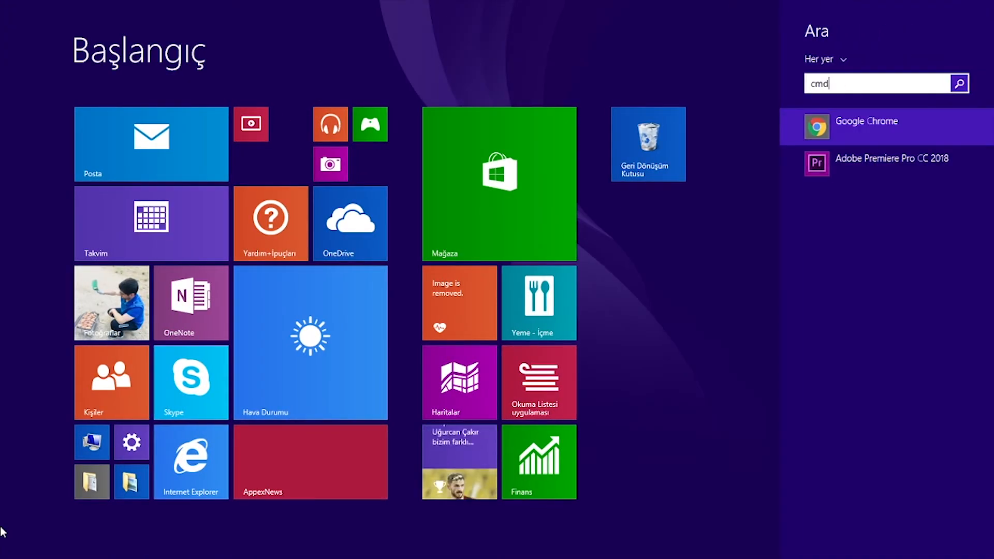
pyautogui.rightClick(861, 121)
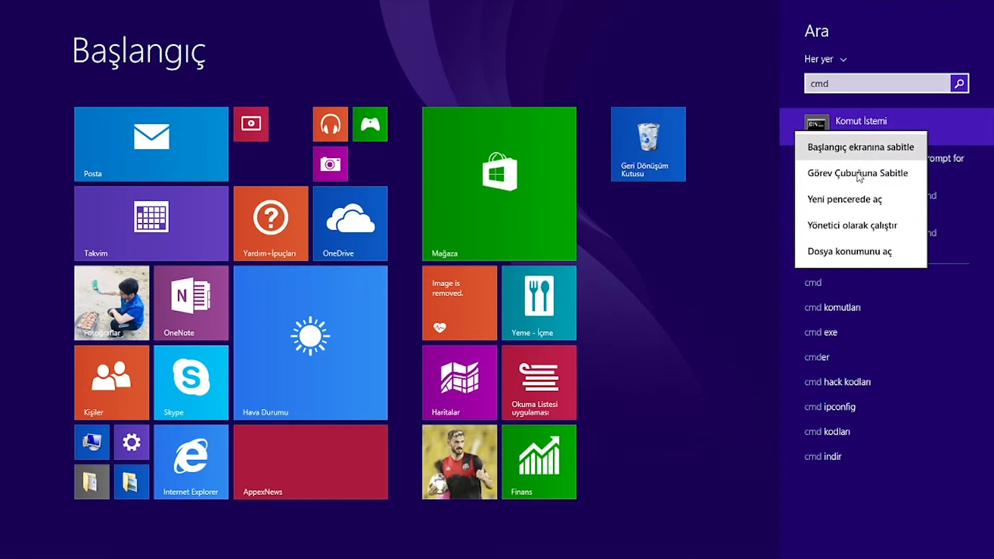
pyautogui.click(853, 226)
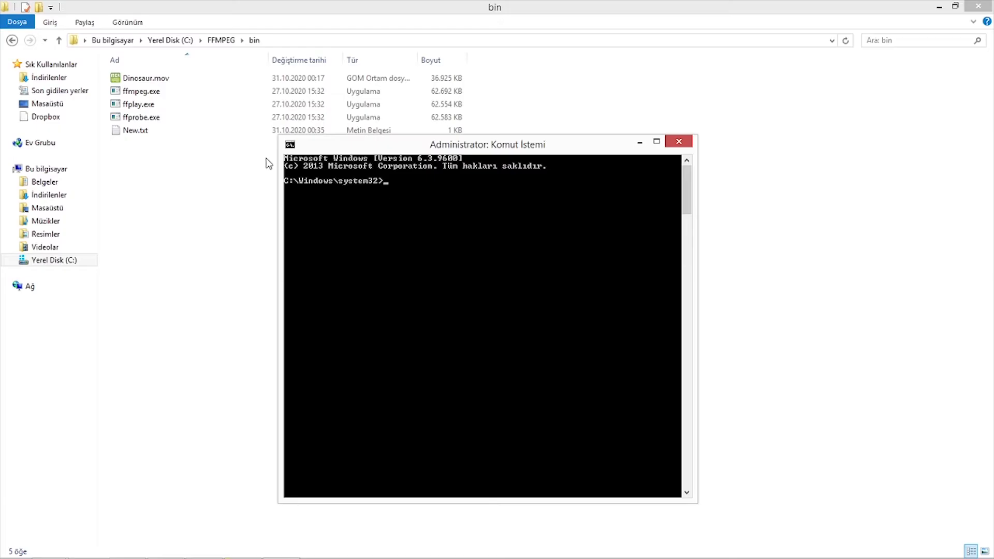
pyautogui.moveTo(248, 156)
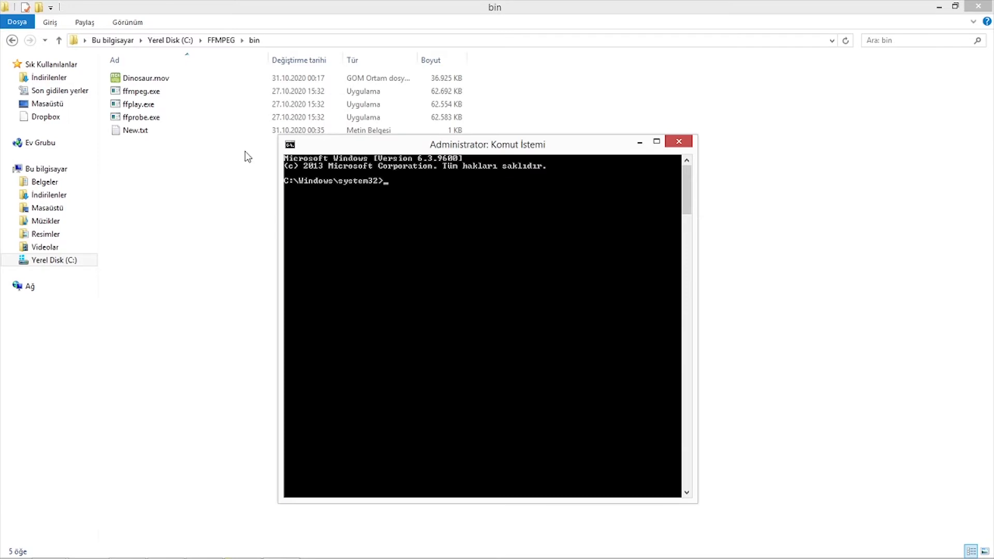
pyautogui.moveTo(248, 57)
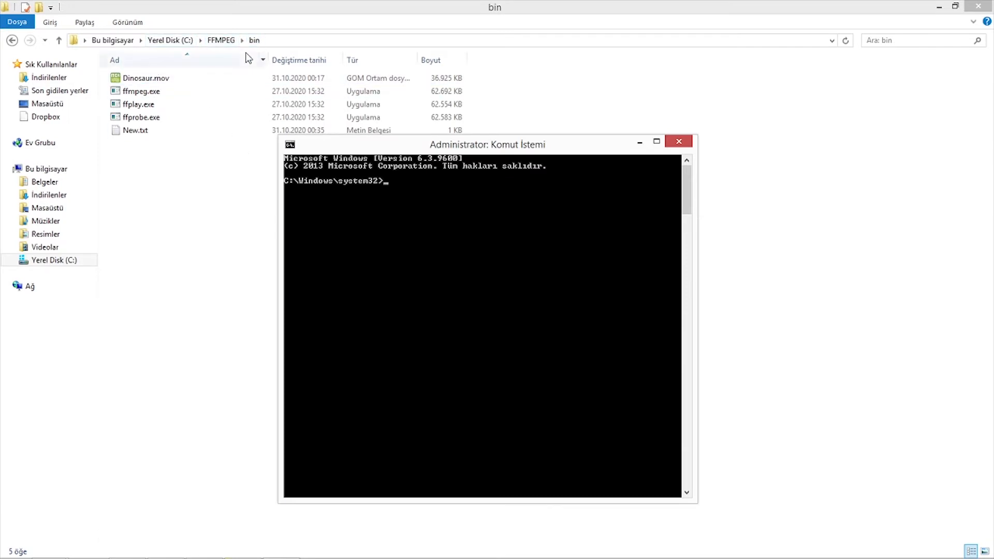
# - Change the prompt's directory to the copied C:\FFMPEG\bin path with cd
pyautogui.click(678, 141)
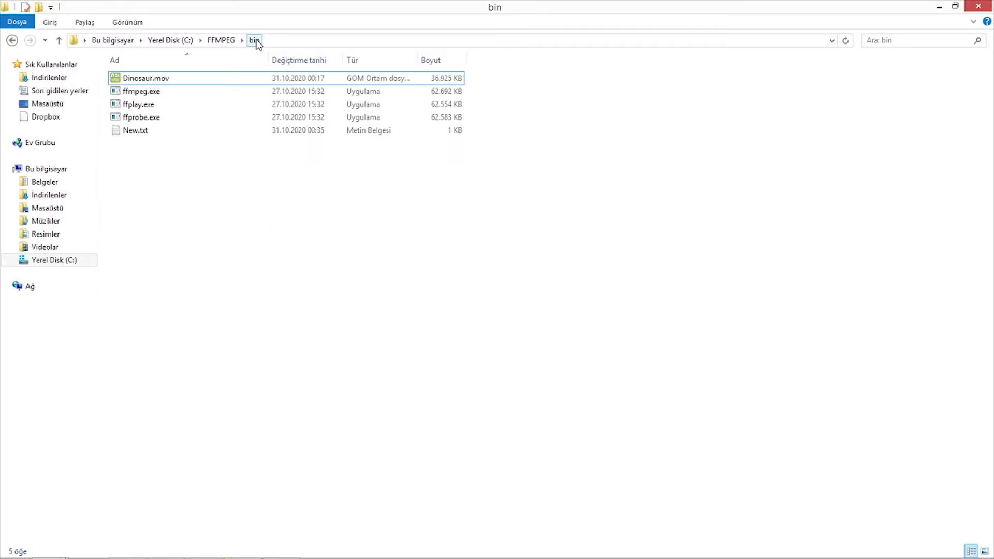
pyautogui.rightClick(255, 40)
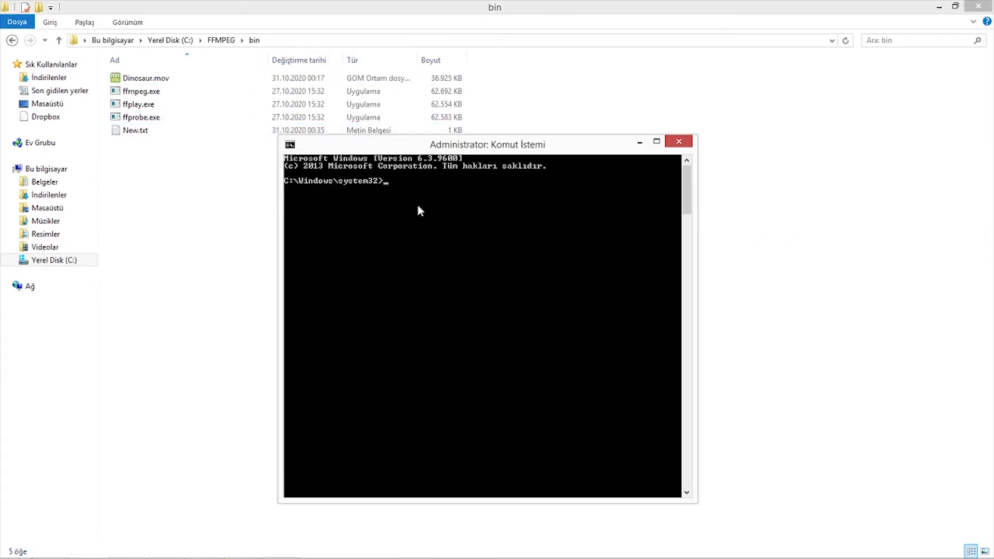
pyautogui.write('cd')
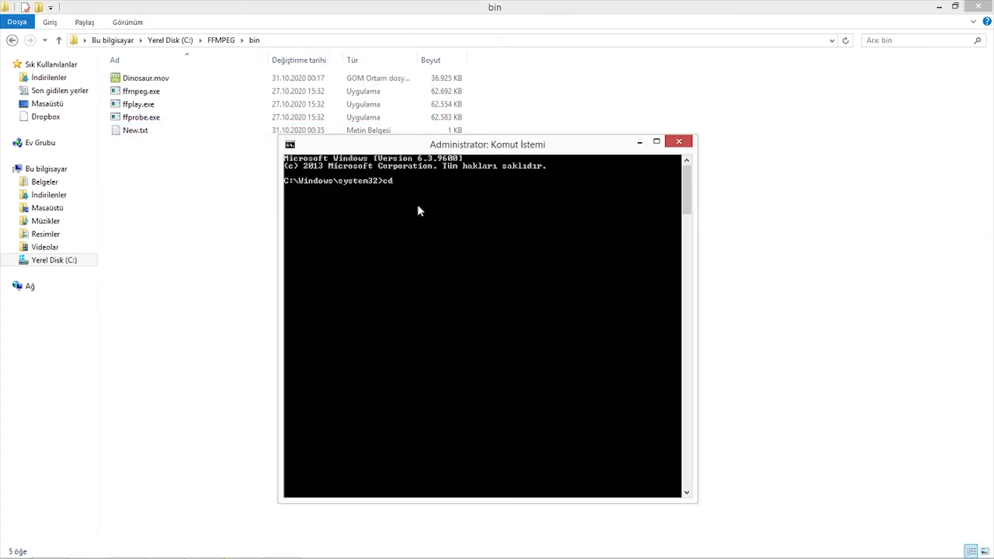
pyautogui.rightClick(419, 211)
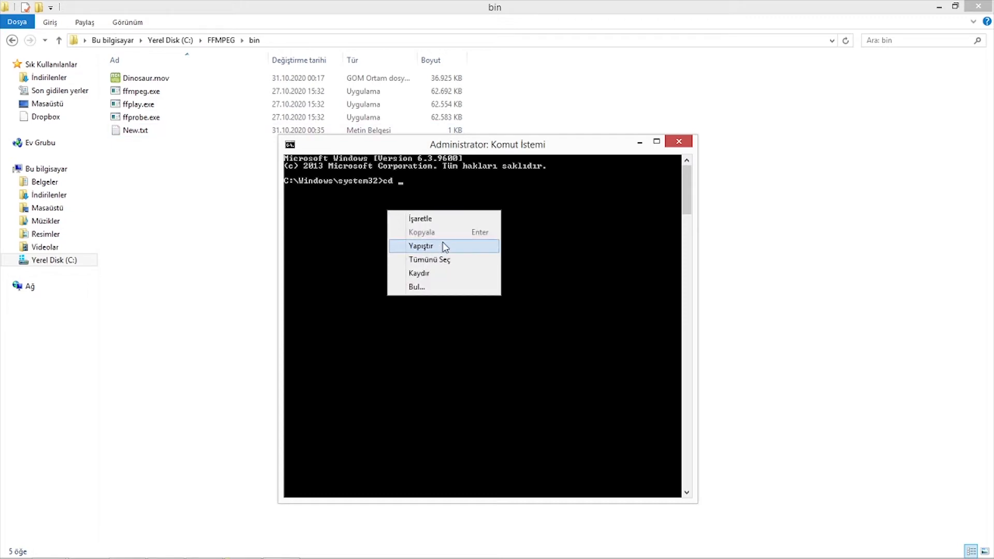
pyautogui.click(421, 246)
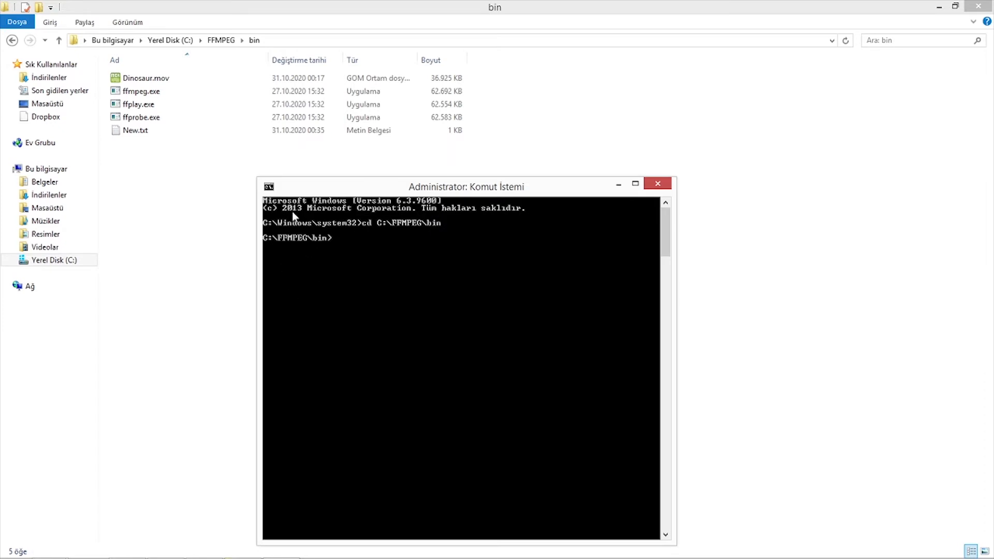
# - Open New.txt and copy its ffmpeg WebM conversion command
pyautogui.click(139, 91)
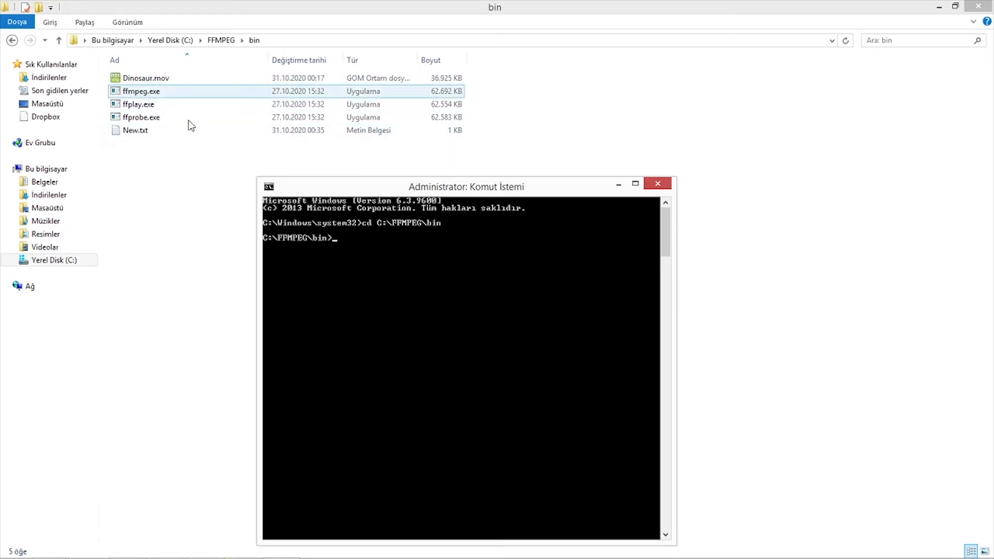
pyautogui.doubleClick(135, 130)
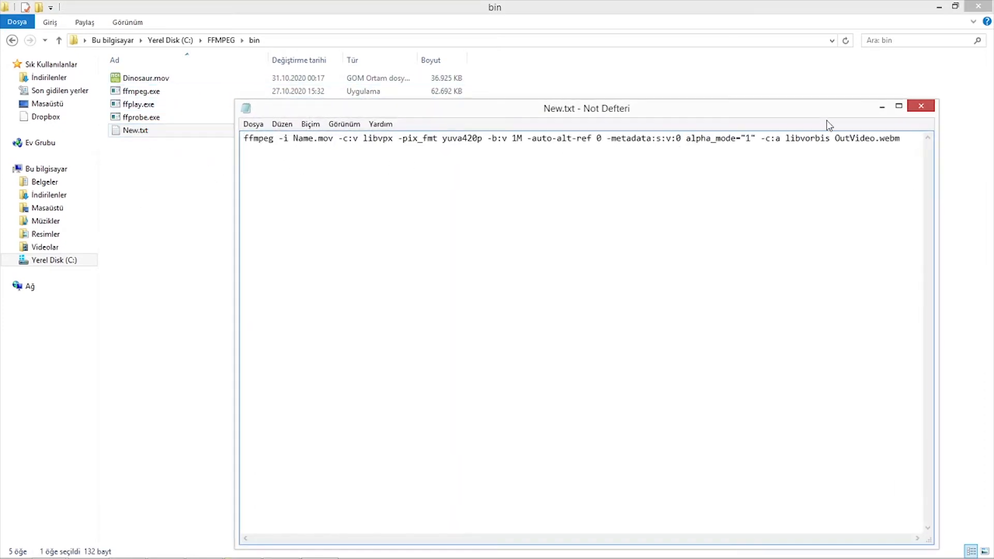
pyautogui.press('ctrl+a')
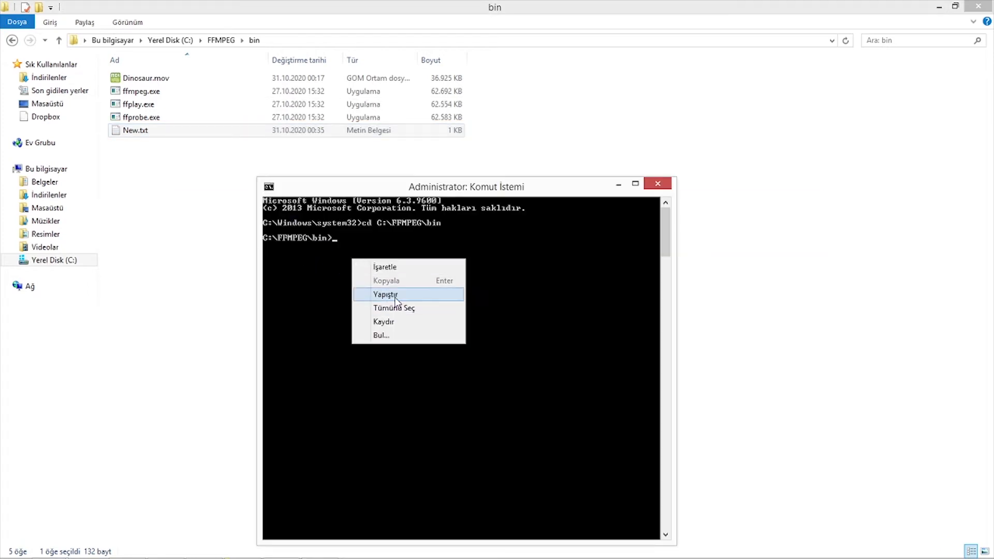
# - Paste the ffmpeg command, substitute the Dinosaur file name, and encode OutVideo.webm
pyautogui.click(386, 295)
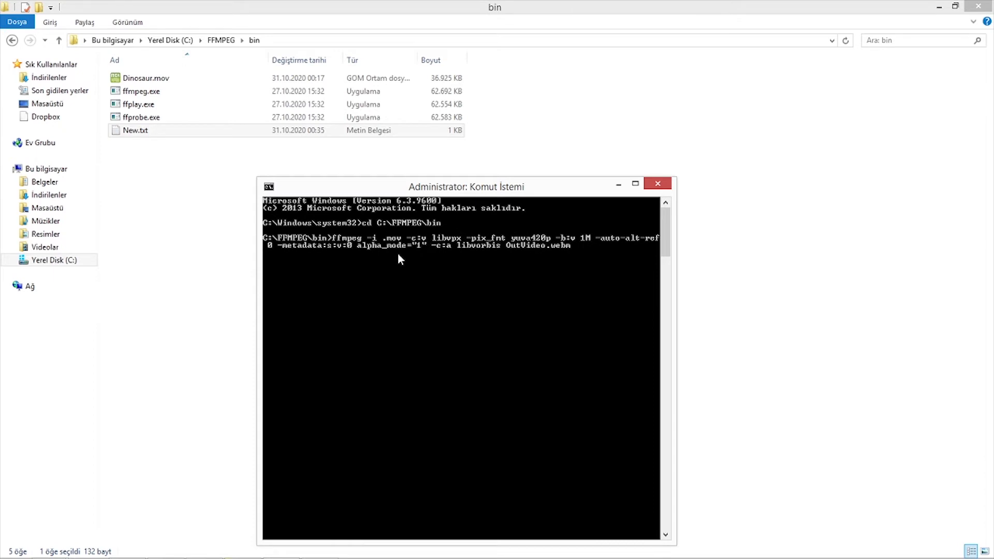
pyautogui.write('Dino')
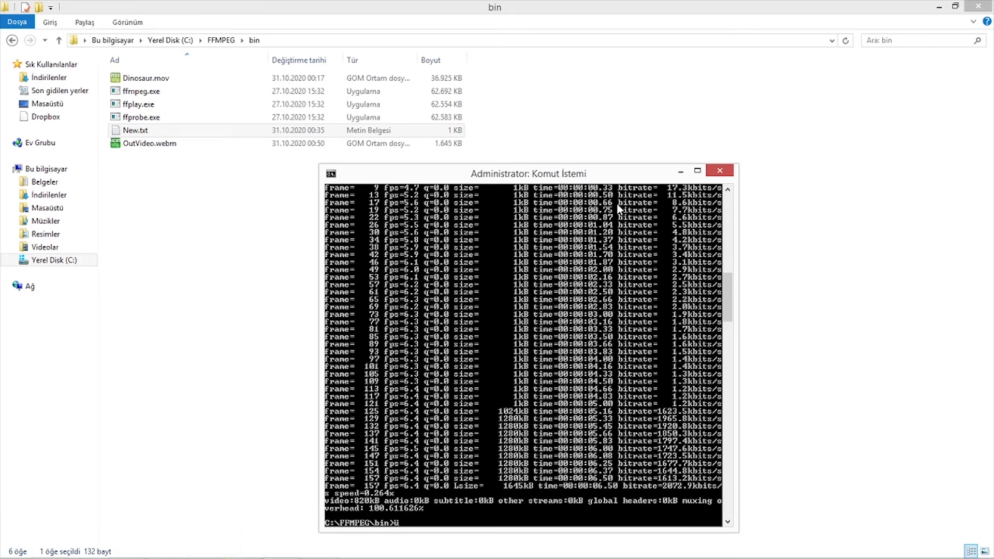
pyautogui.moveTo(519, 173); pyautogui.dragTo(519, 139)
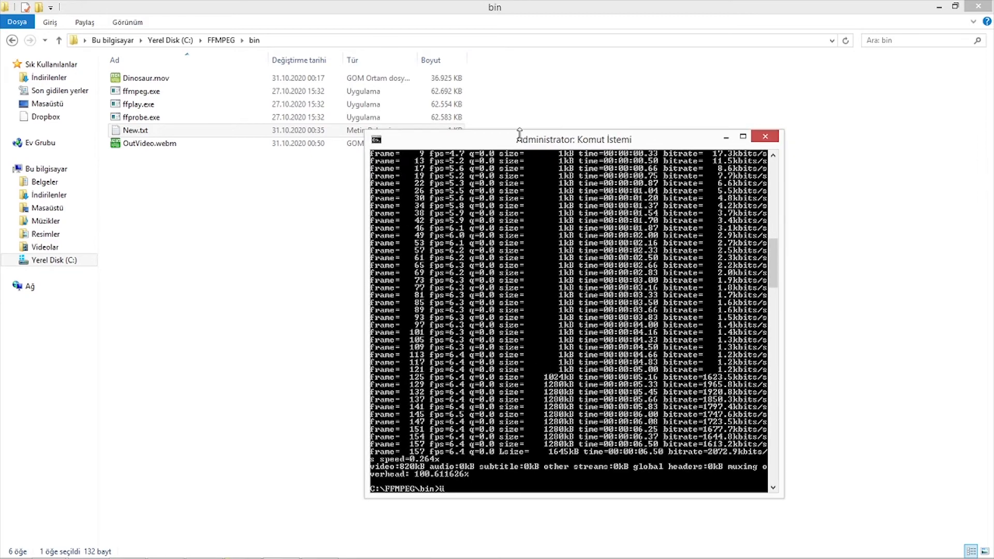
pyautogui.click(766, 137)
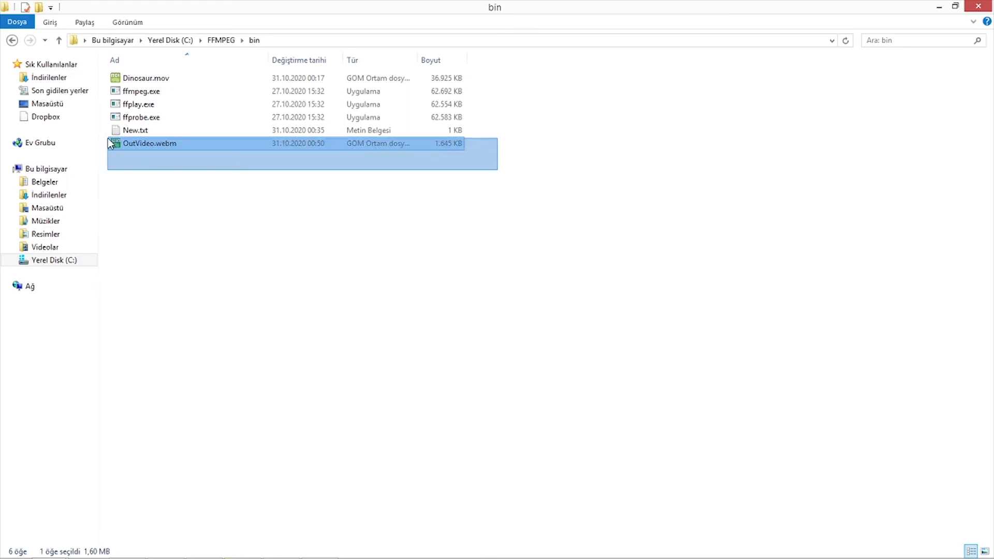
# - Select the converted OutVideo.webm beside Dinosaur.mov in the bin folder
pyautogui.click(146, 78)
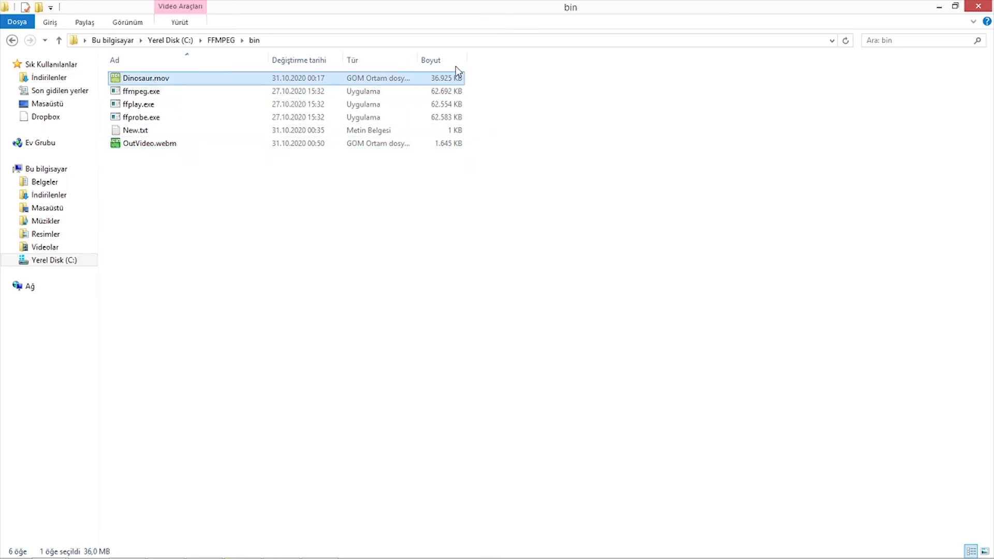
pyautogui.moveTo(396, 78)
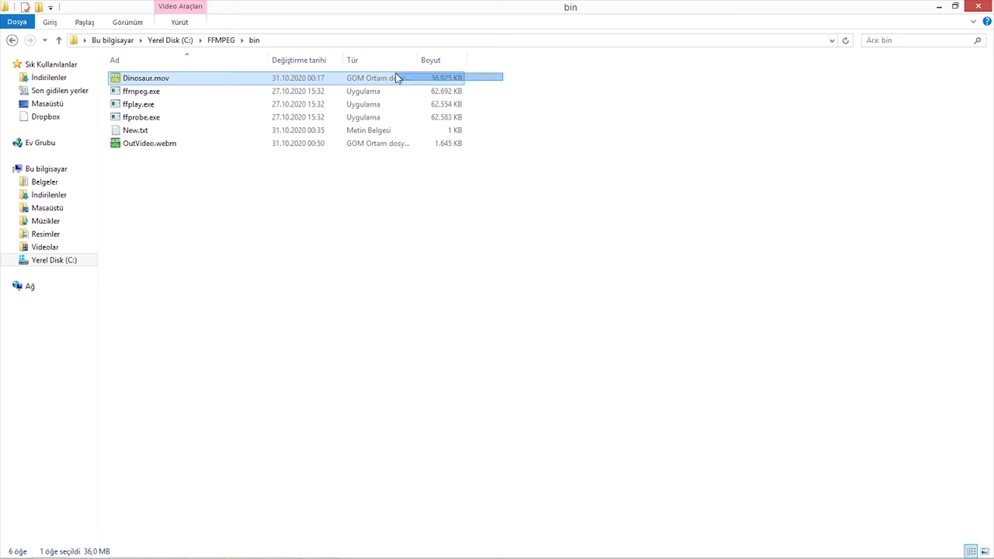
pyautogui.click(497, 84)
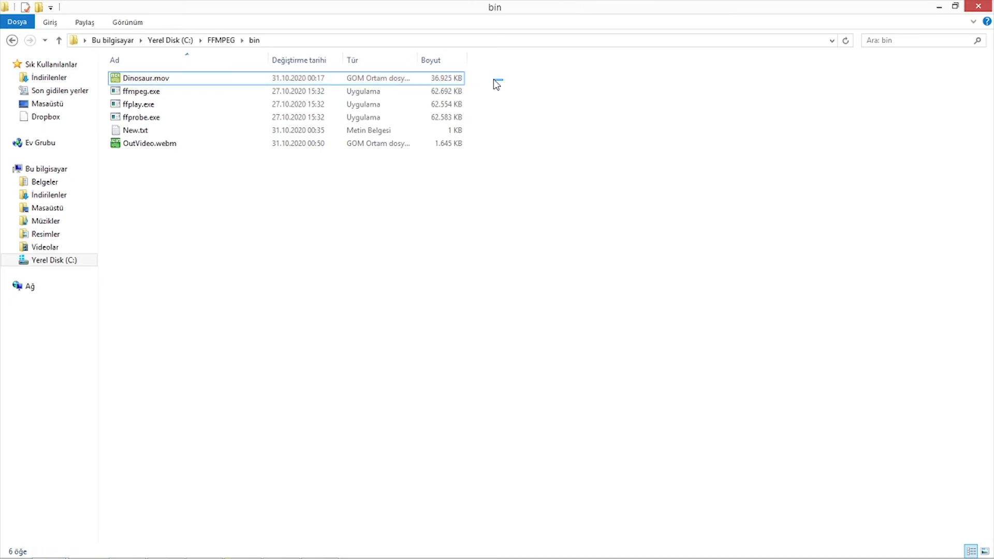
pyautogui.moveTo(424, 206)
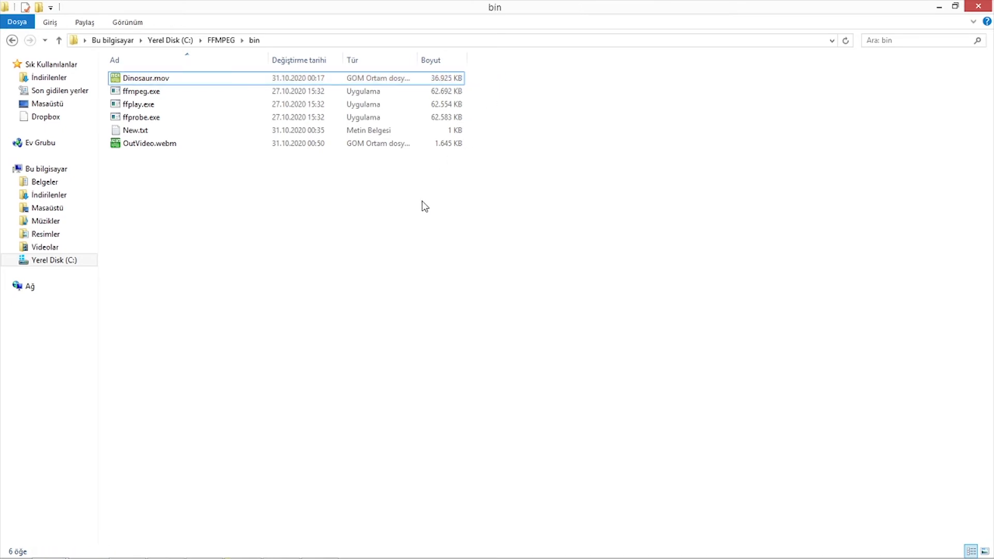
pyautogui.moveTo(307, 201)
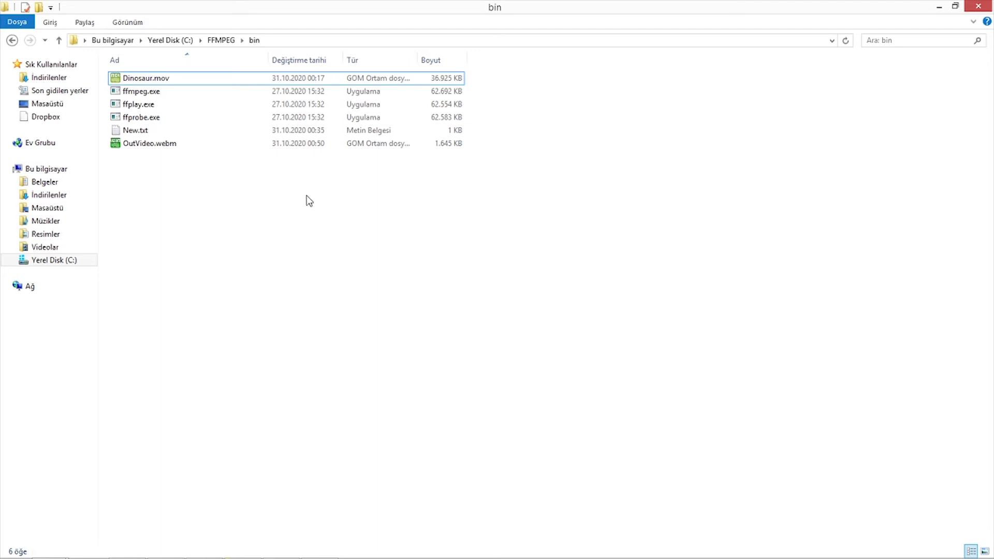
pyautogui.moveTo(221, 201)
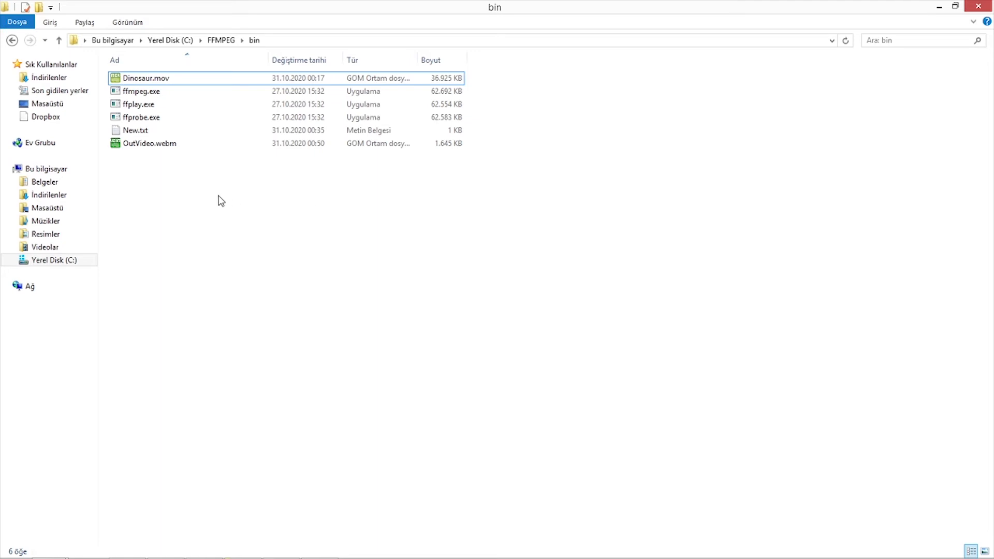
pyautogui.moveTo(176, 168)
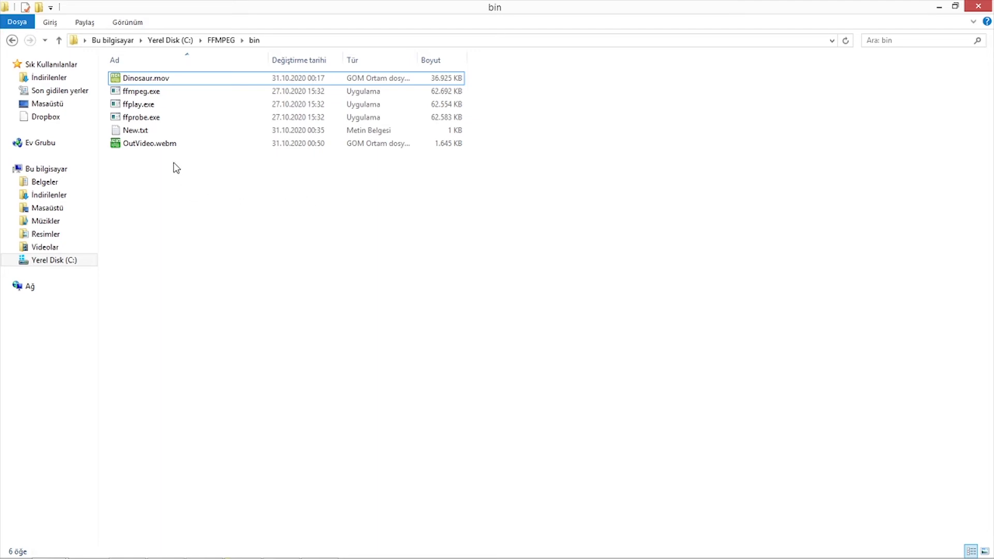
pyautogui.click(149, 143)
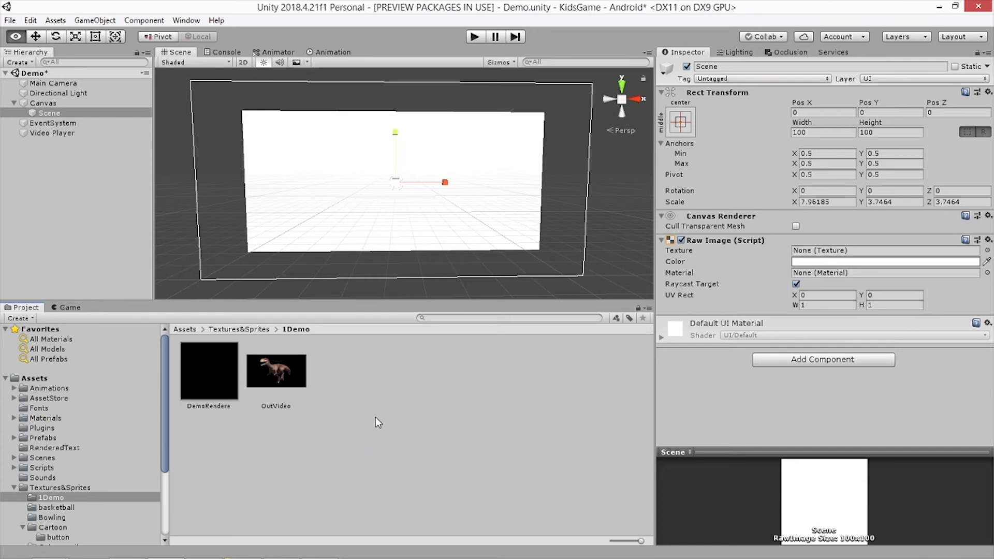
# - Turn on Keep Alpha and the Android Transcode override in OutVideo's import settings
pyautogui.click(275, 370)
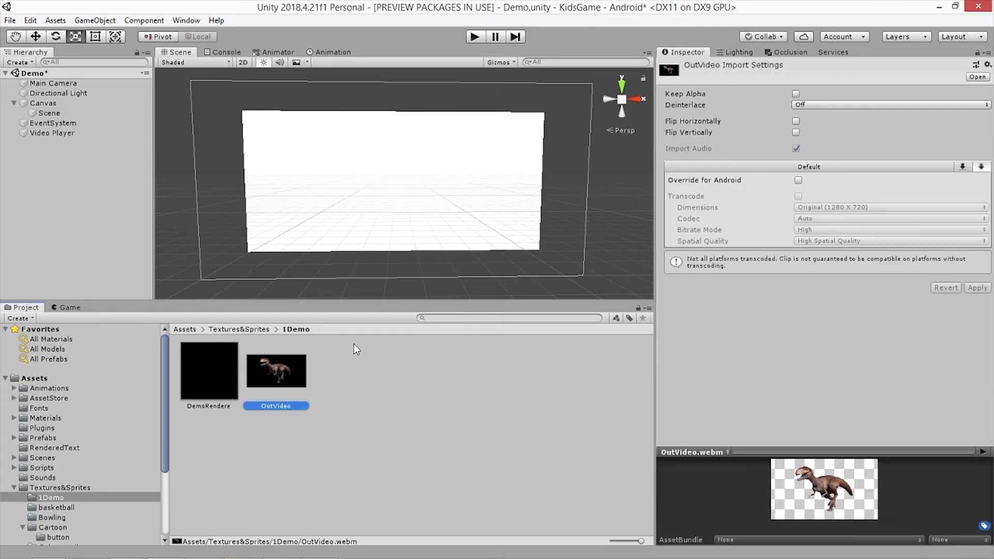
pyautogui.moveTo(717, 102)
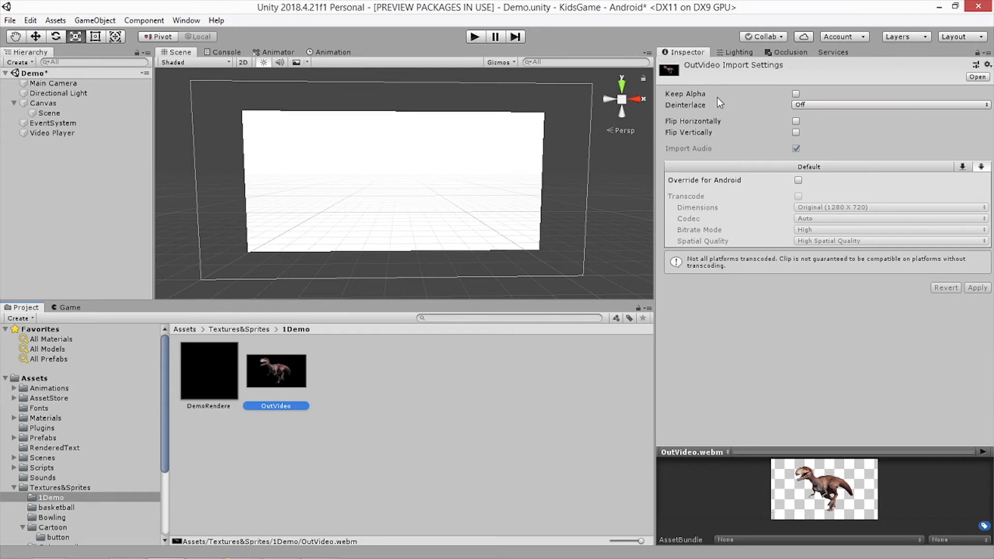
pyautogui.moveTo(796, 94)
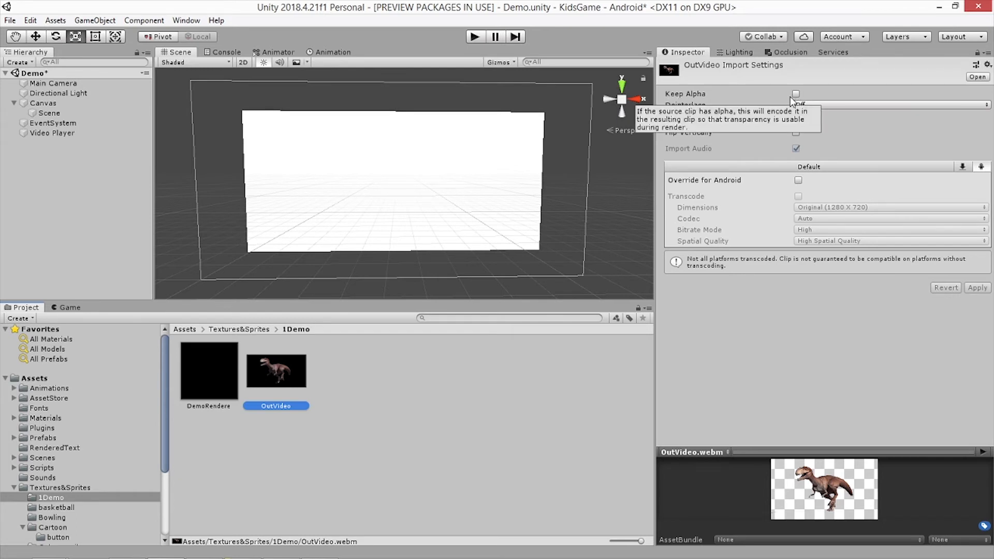
pyautogui.moveTo(796, 83)
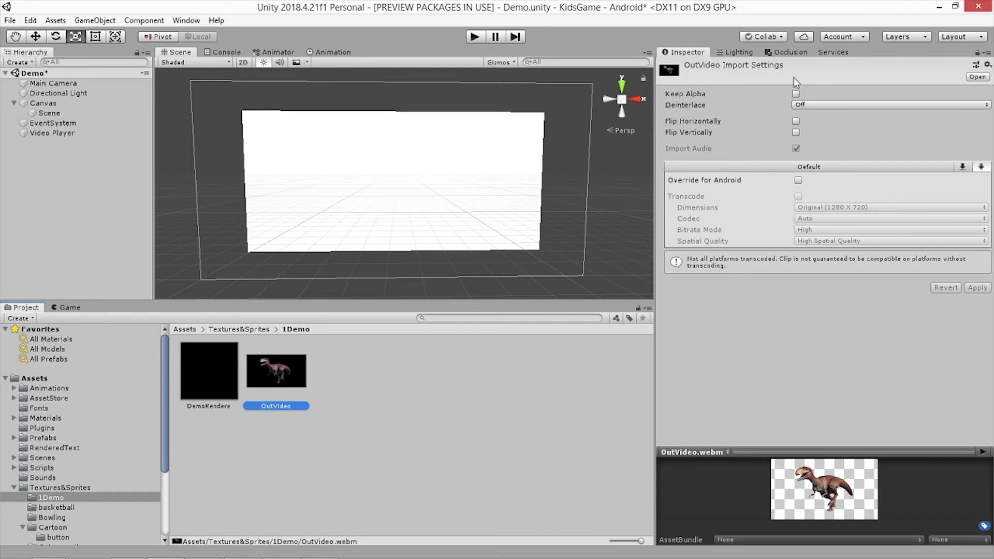
pyautogui.click(796, 94)
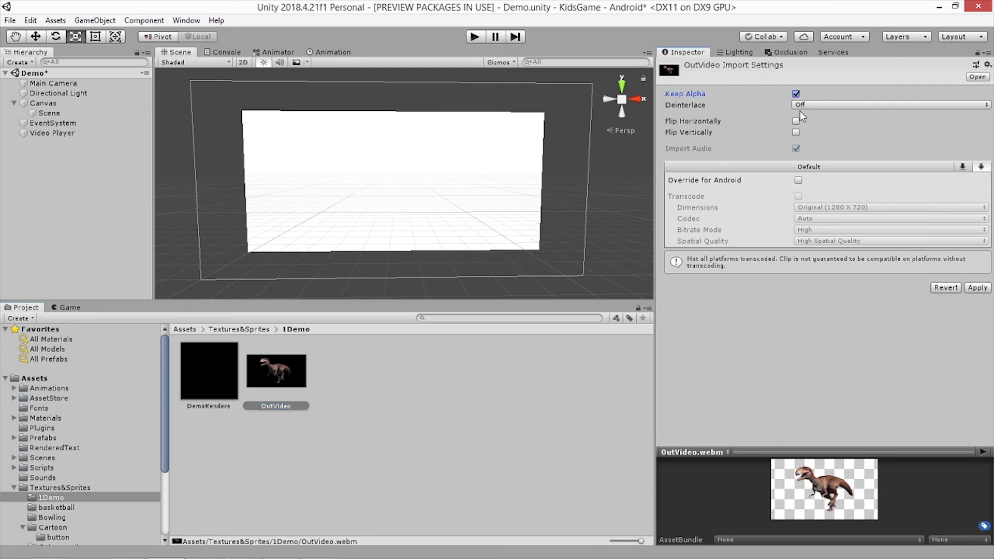
pyautogui.click(797, 180)
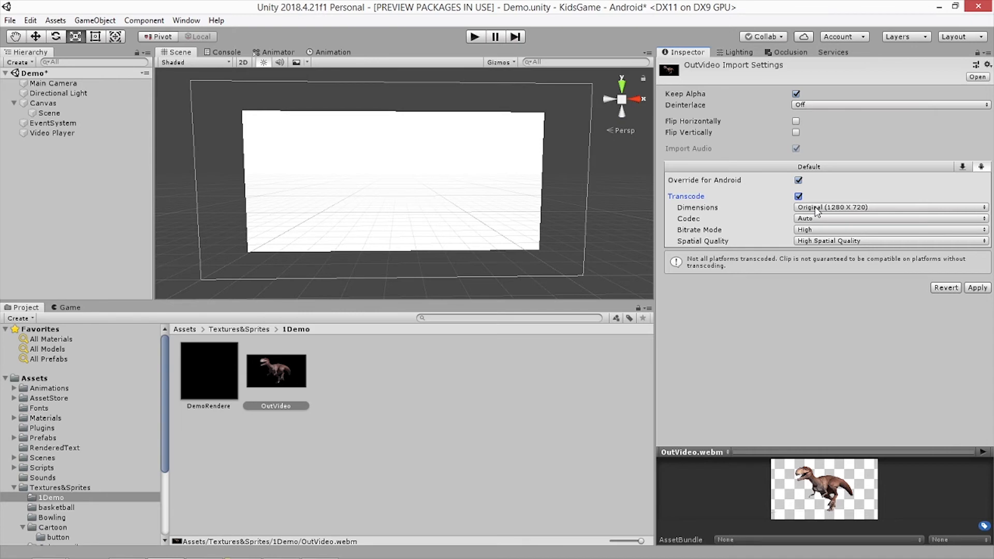
pyautogui.moveTo(854, 212)
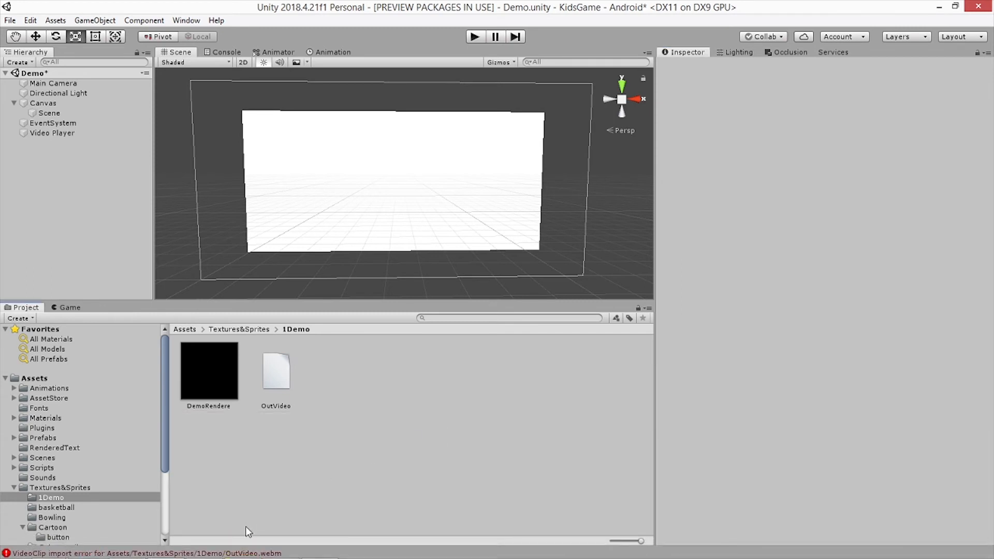
# - Set OutVideo's Android transcode dimensions to Square 1024 × 1024 and apply
pyautogui.click(276, 371)
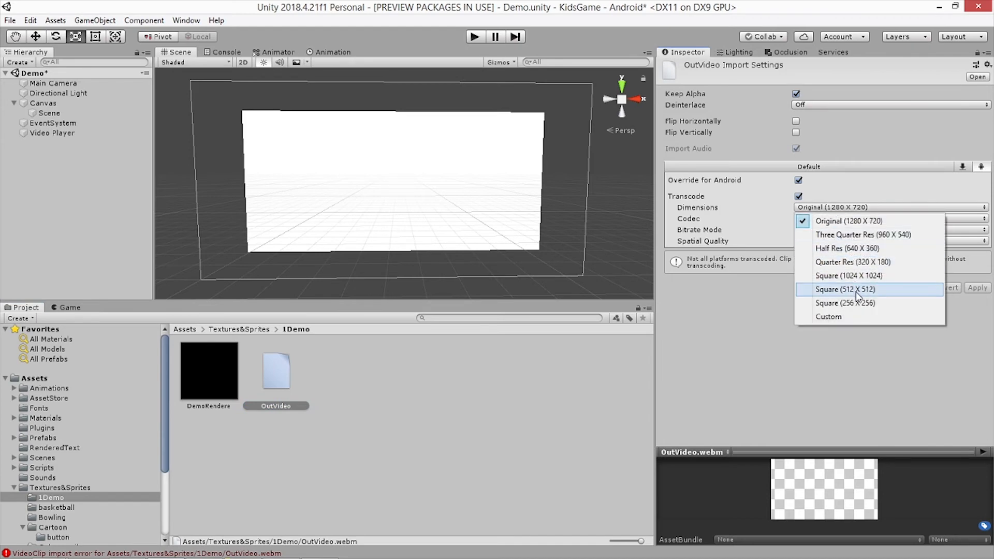
pyautogui.moveTo(867, 295)
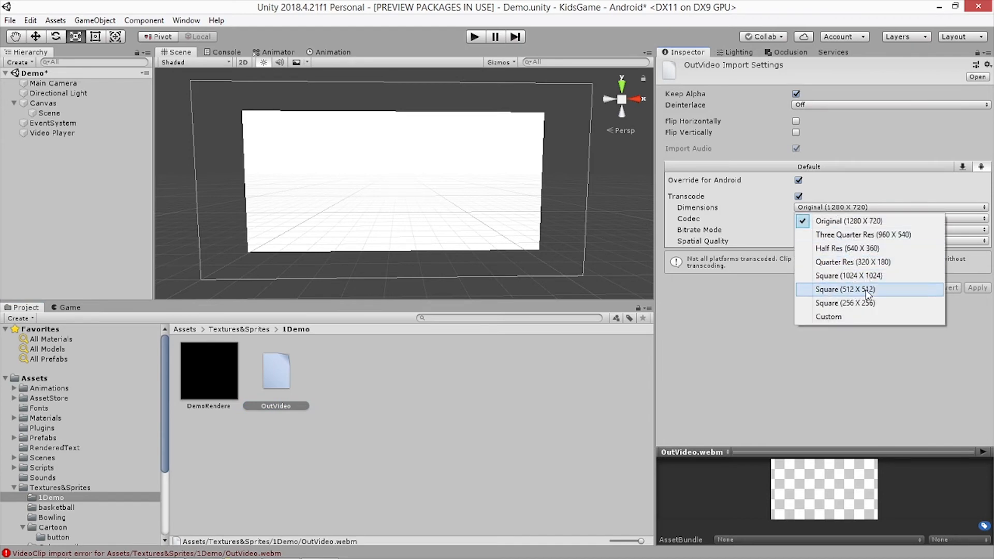
pyautogui.click(849, 275)
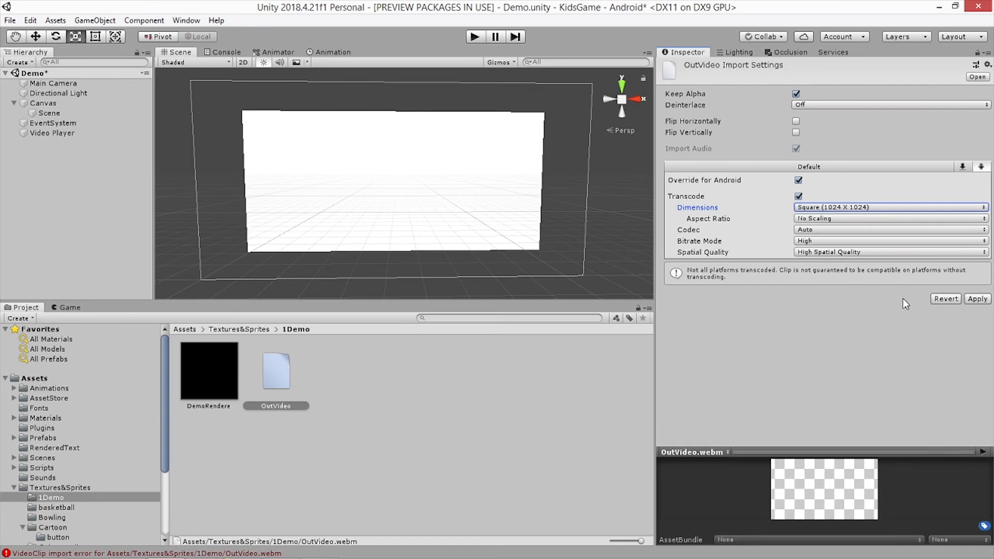
pyautogui.click(977, 299)
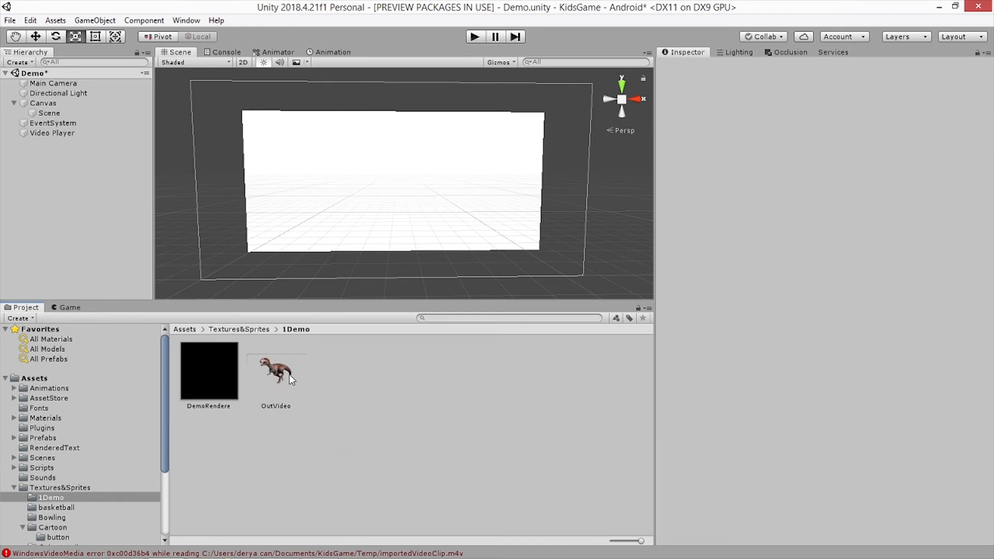
pyautogui.moveTo(272, 412)
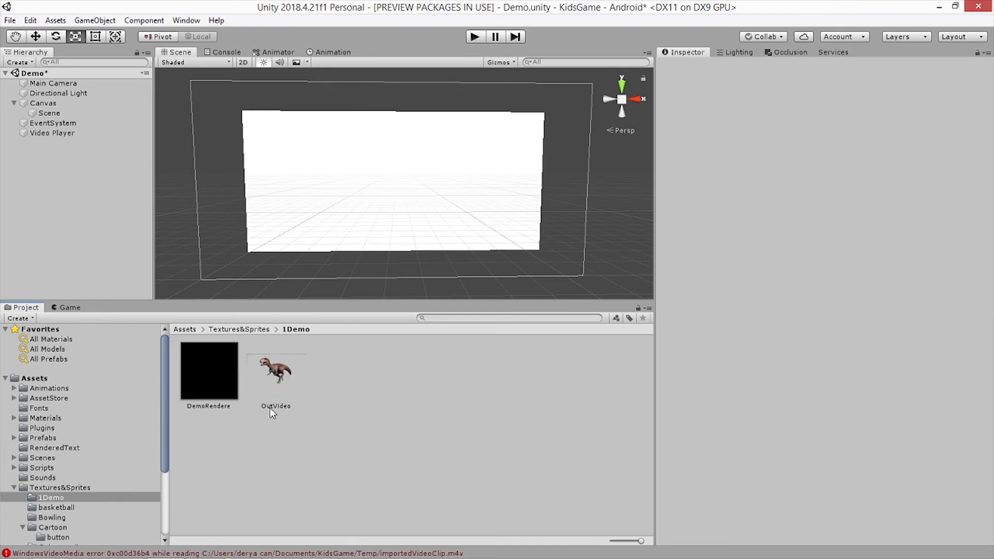
pyautogui.moveTo(228, 395)
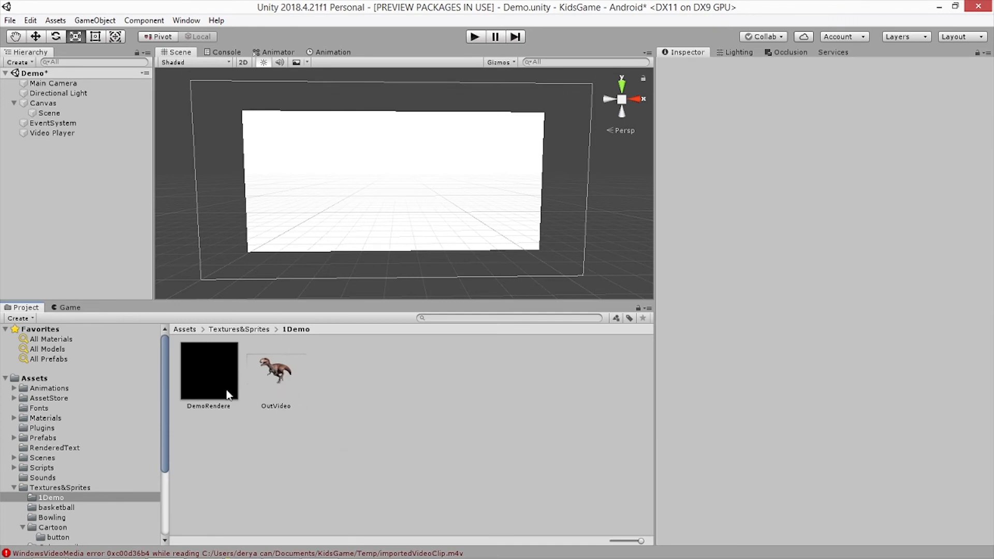
# - Assign DemoRendere as the Video Player's target texture and run the Demo scene
pyautogui.click(52, 132)
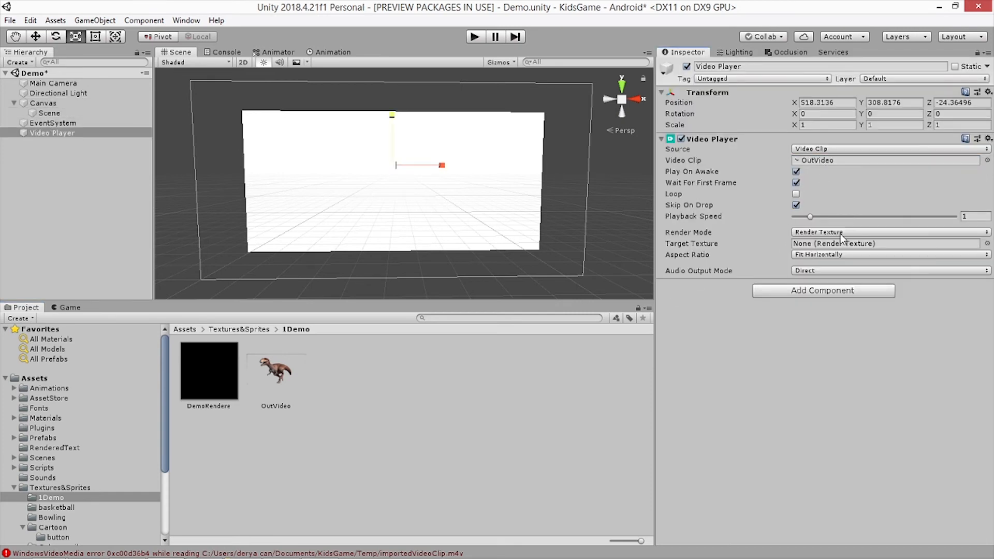
pyautogui.moveTo(812, 247)
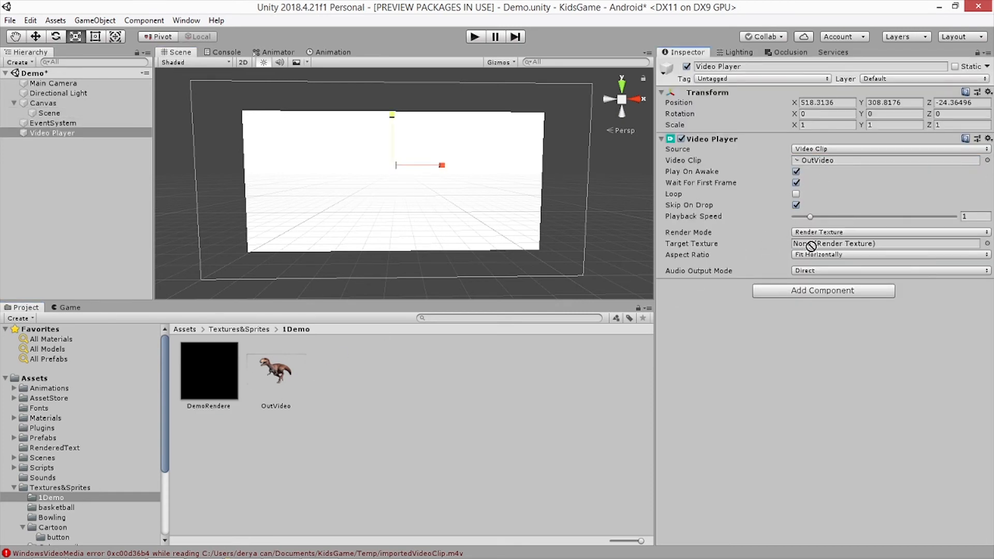
pyautogui.click(48, 113)
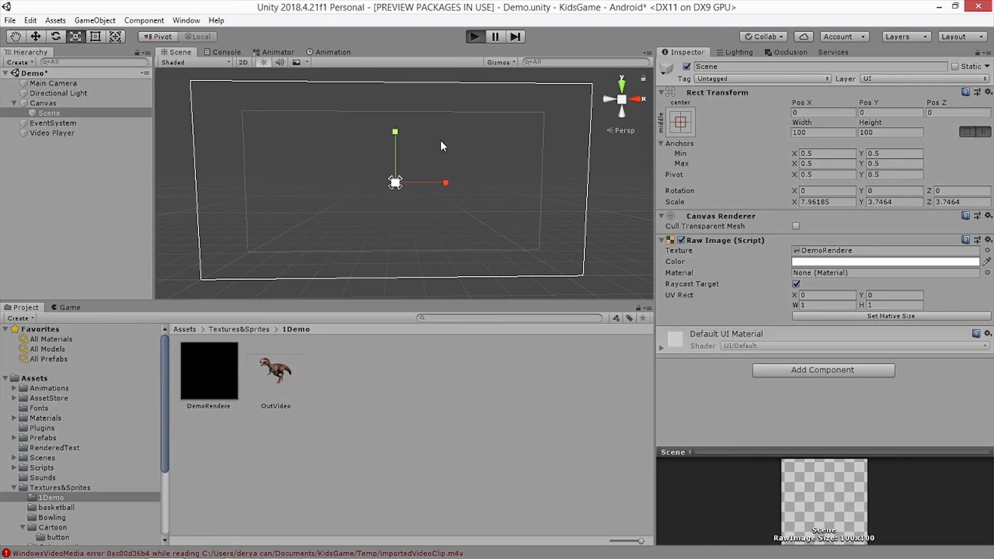
pyautogui.click(474, 36)
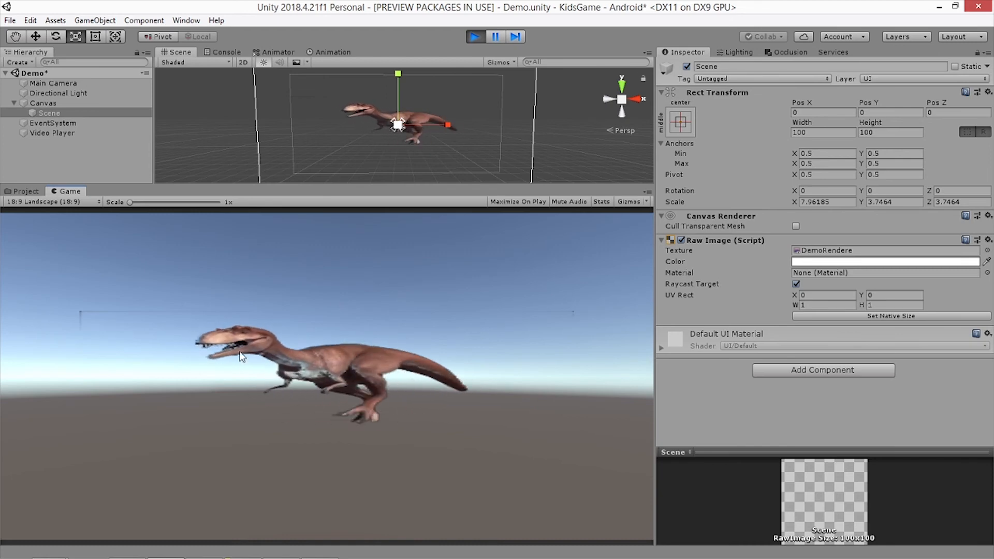
# - Check the Video Player's settings while the dinosaur plays, then exit Play mode
pyautogui.click(51, 132)
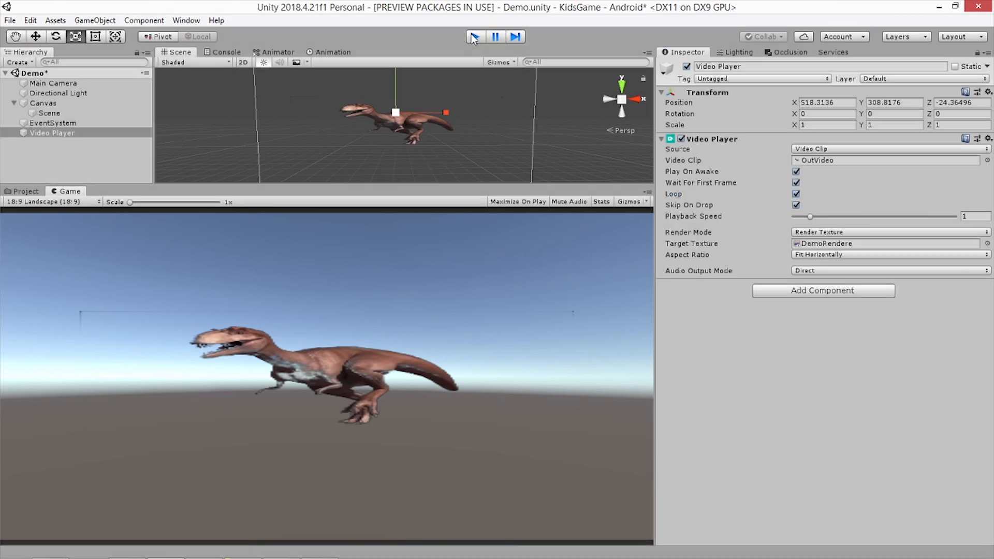
pyautogui.click(25, 191)
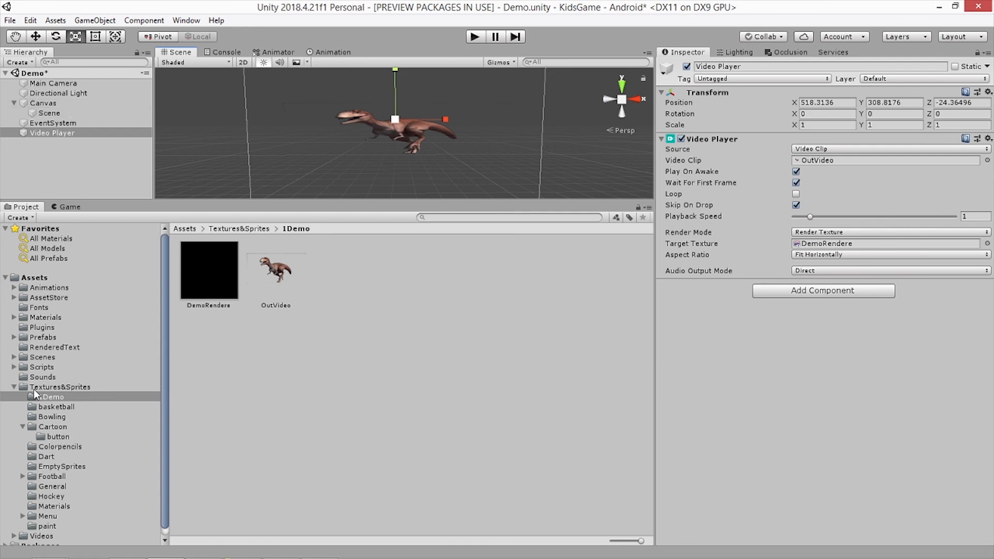
# - Load MenuScene from Assets > Scenes and run it
pyautogui.click(42, 357)
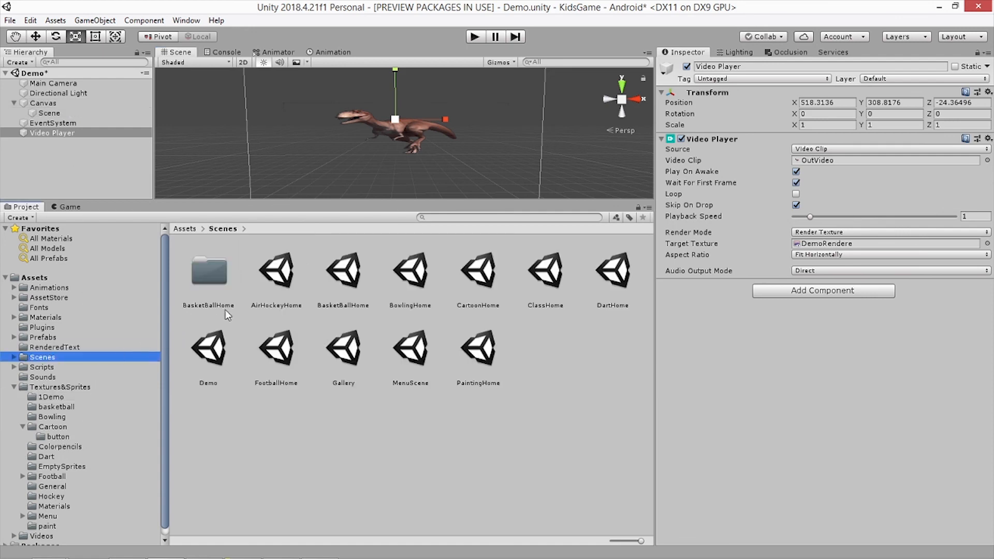
pyautogui.doubleClick(411, 347)
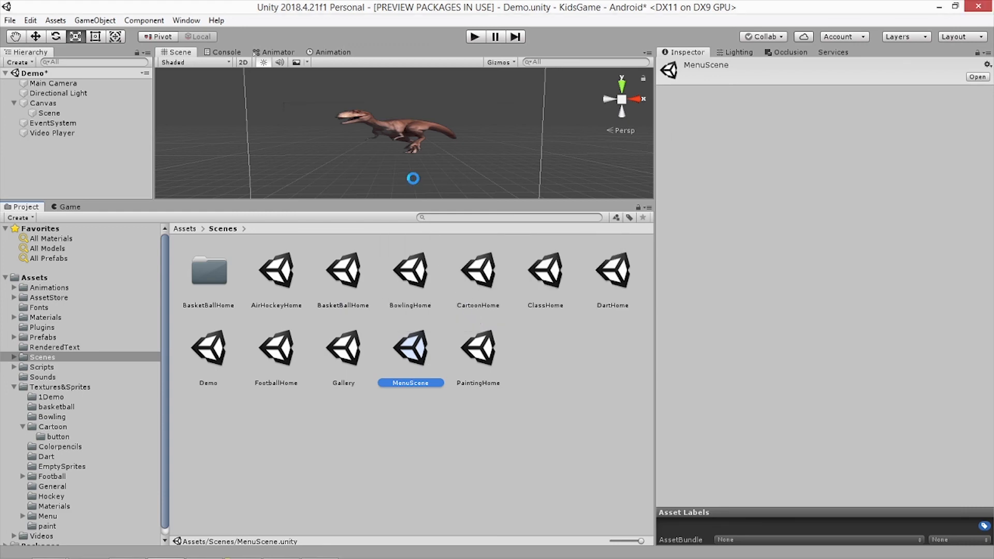
pyautogui.doubleClick(410, 348)
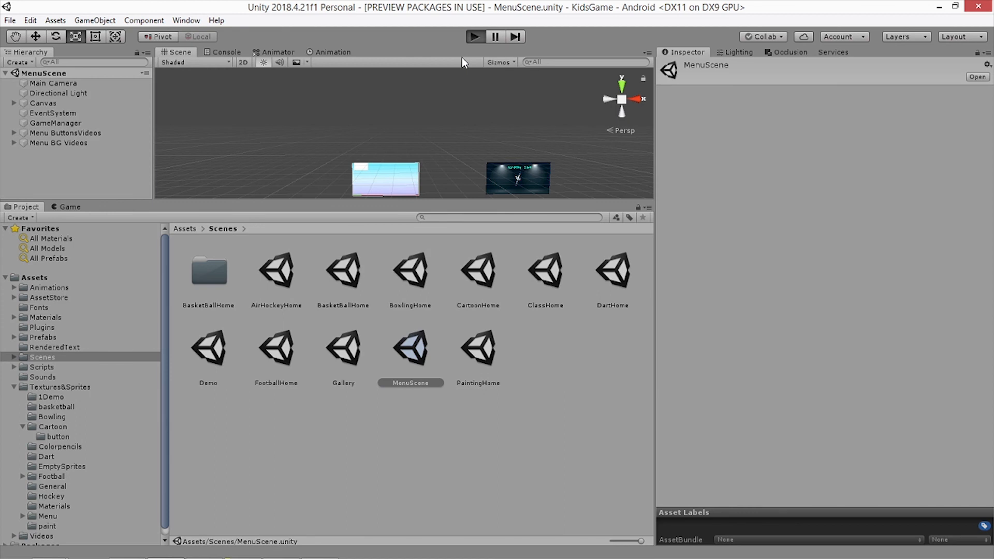
pyautogui.moveTo(383, 124)
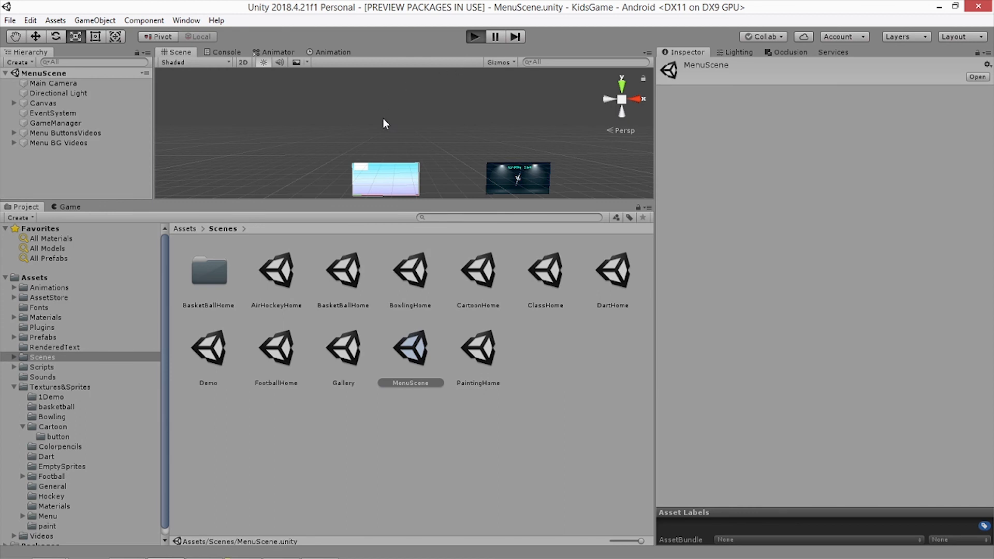
pyautogui.click(474, 36)
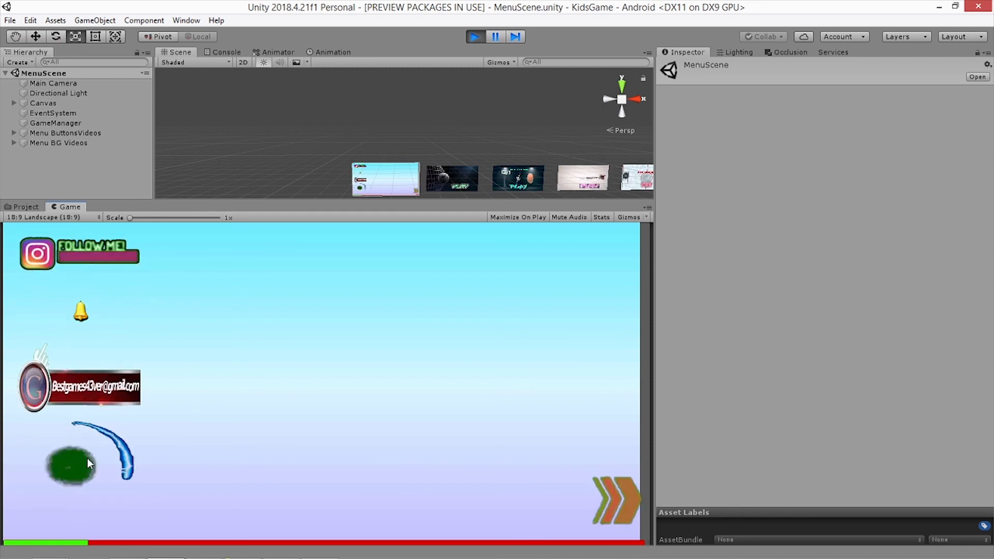
# - Page the running menu past the football entry to the painting game's princess page
pyautogui.click(621, 500)
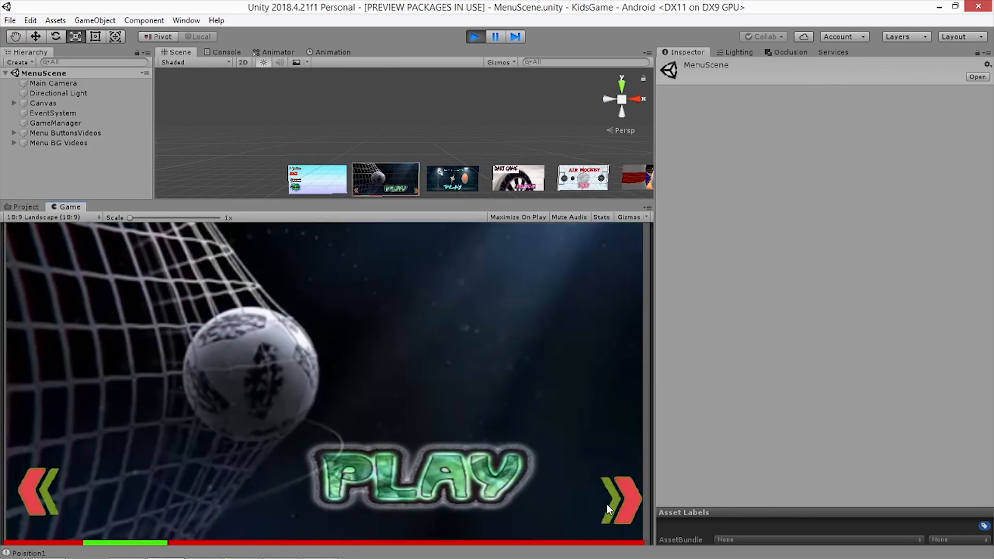
pyautogui.click(621, 498)
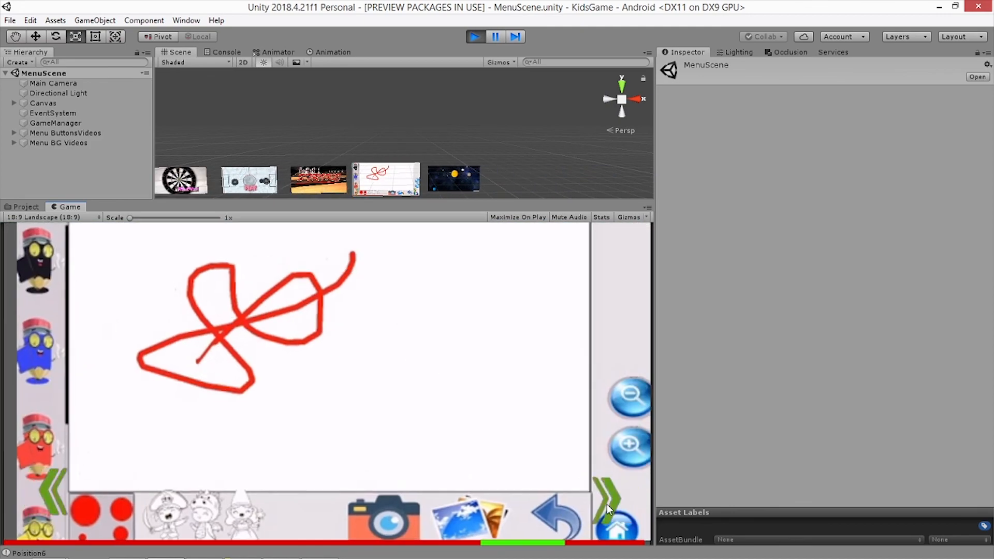
pyautogui.click(607, 497)
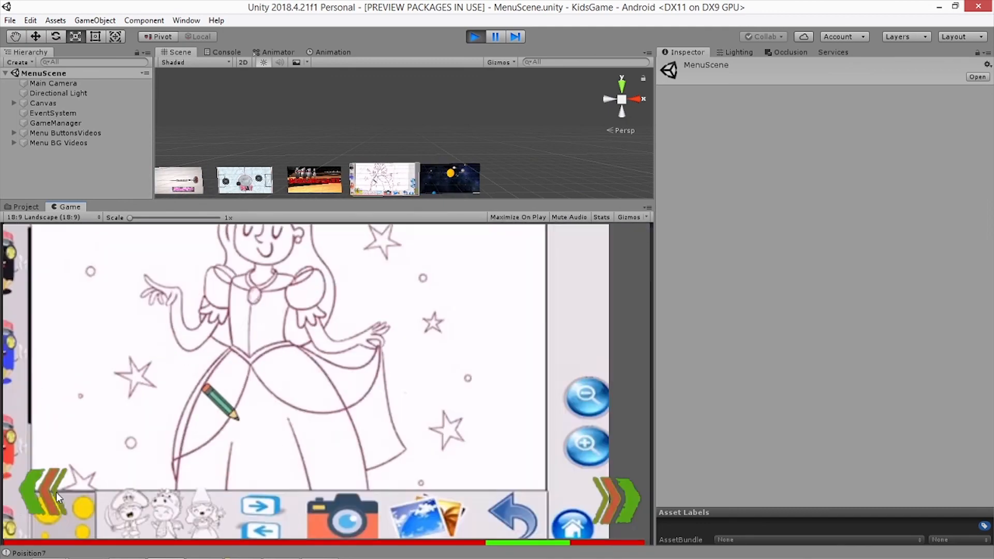